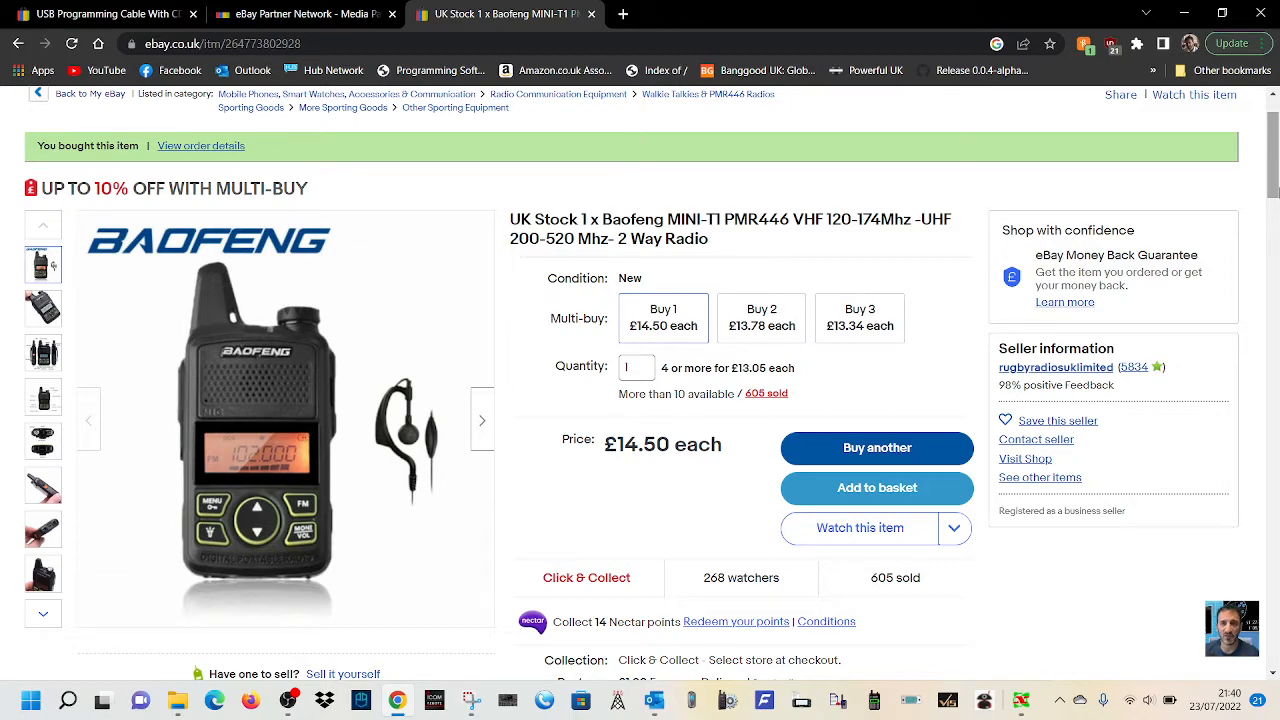
mouse_move(1216, 211)
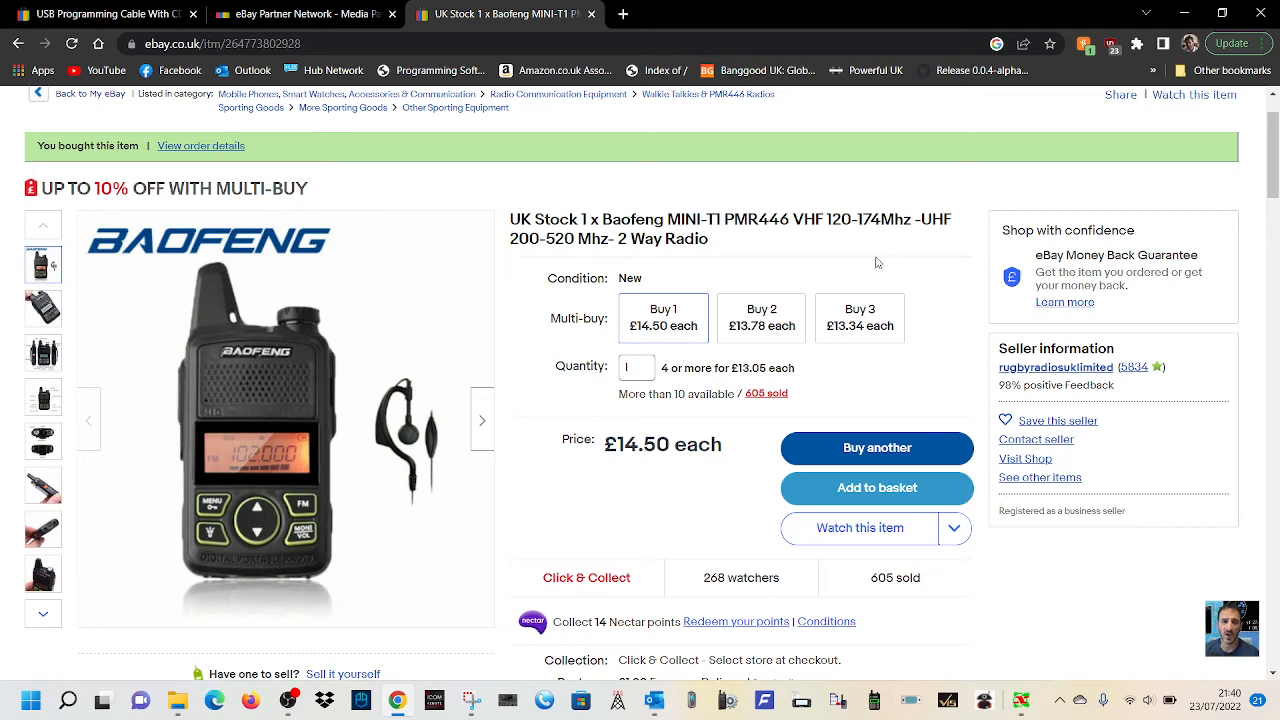
mouse_move(547, 262)
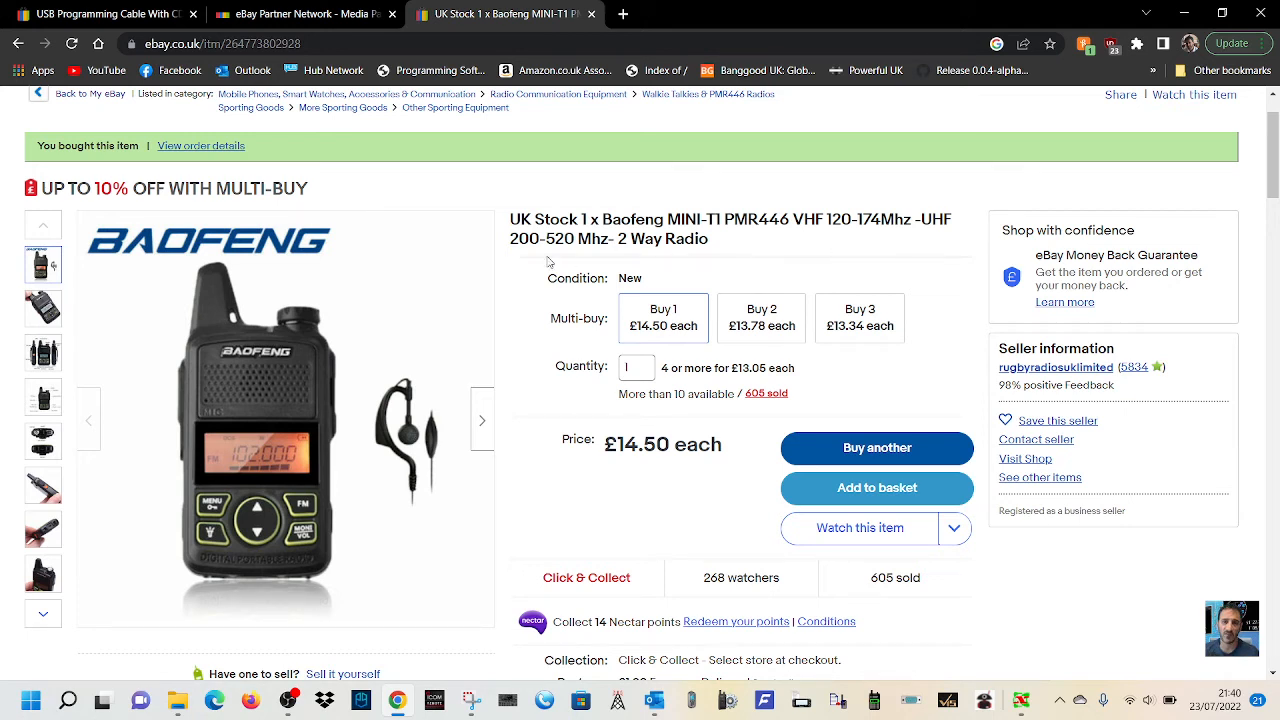
mouse_move(575, 260)
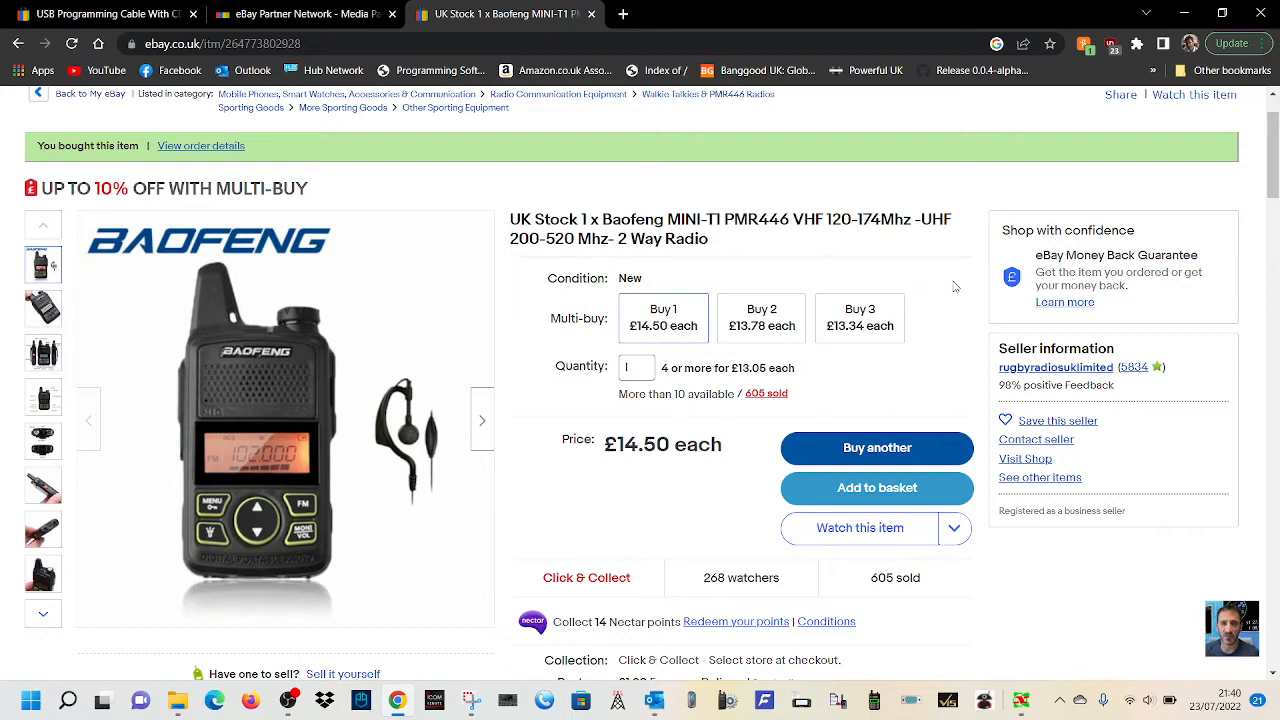
mouse_move(940, 308)
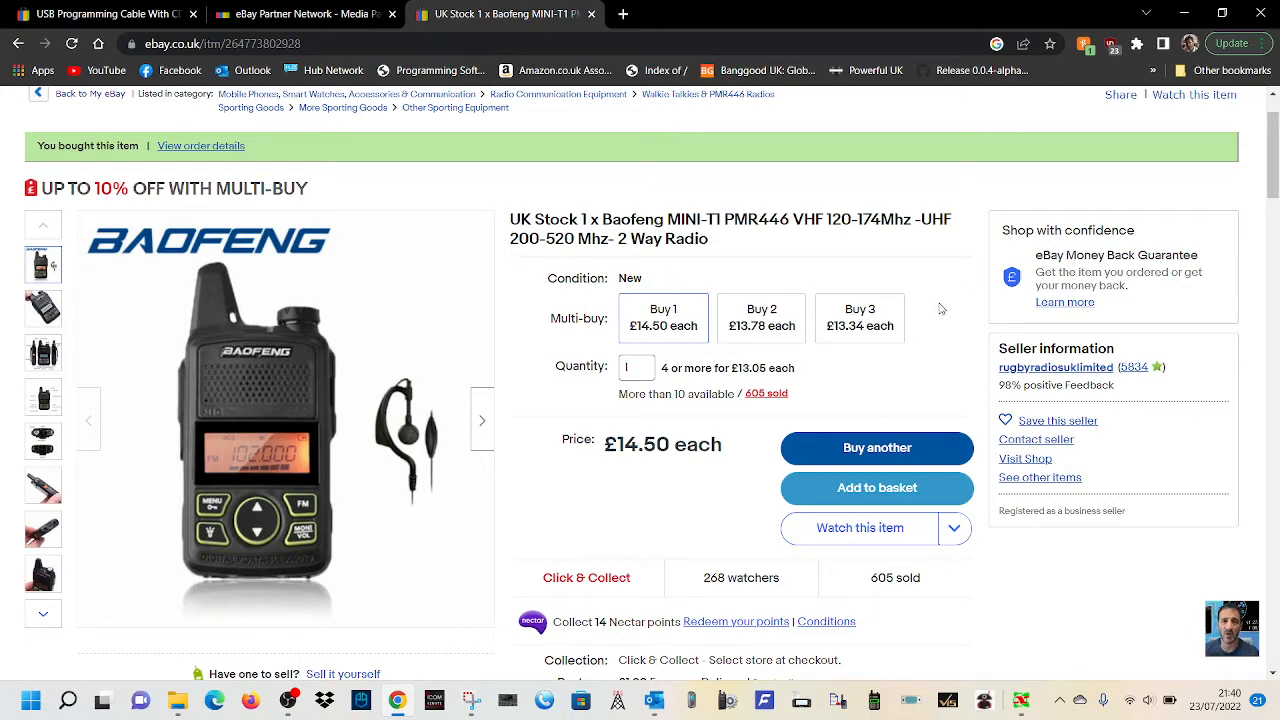
Scroll past the similar items to the MINI-T1 Item specifics and box-contents description
scroll(down, 3)
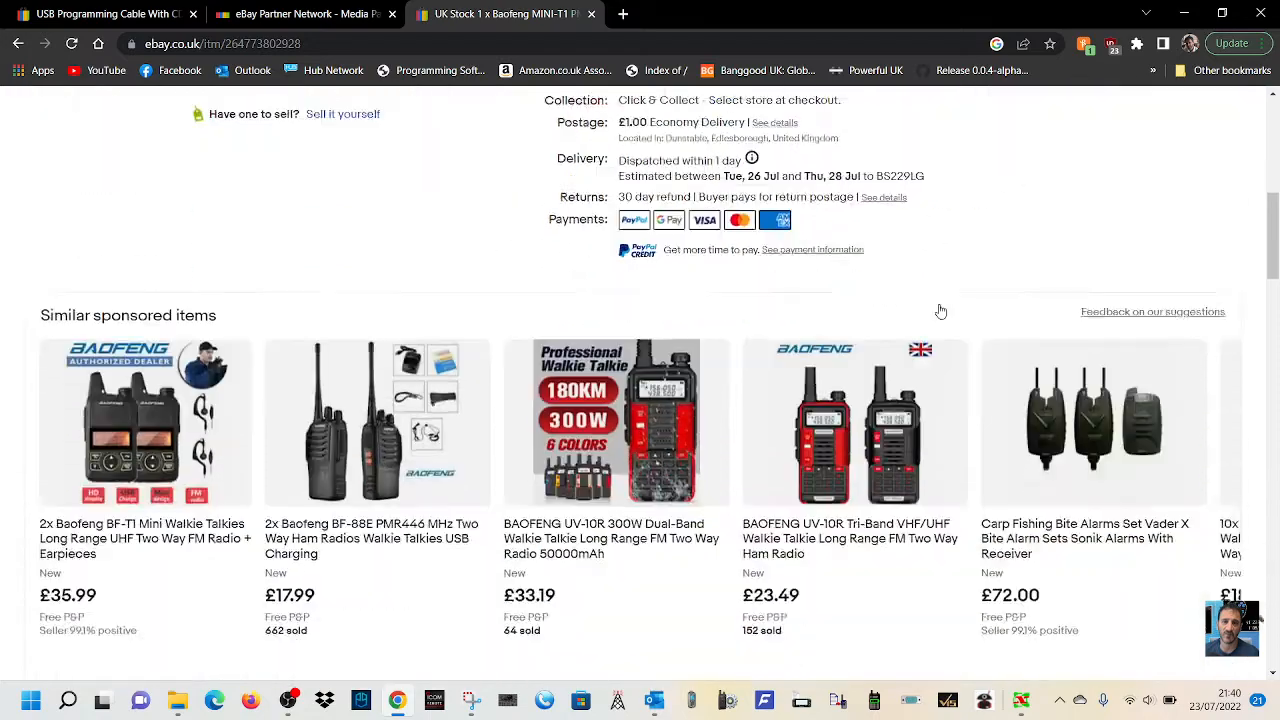
scroll(down, 3)
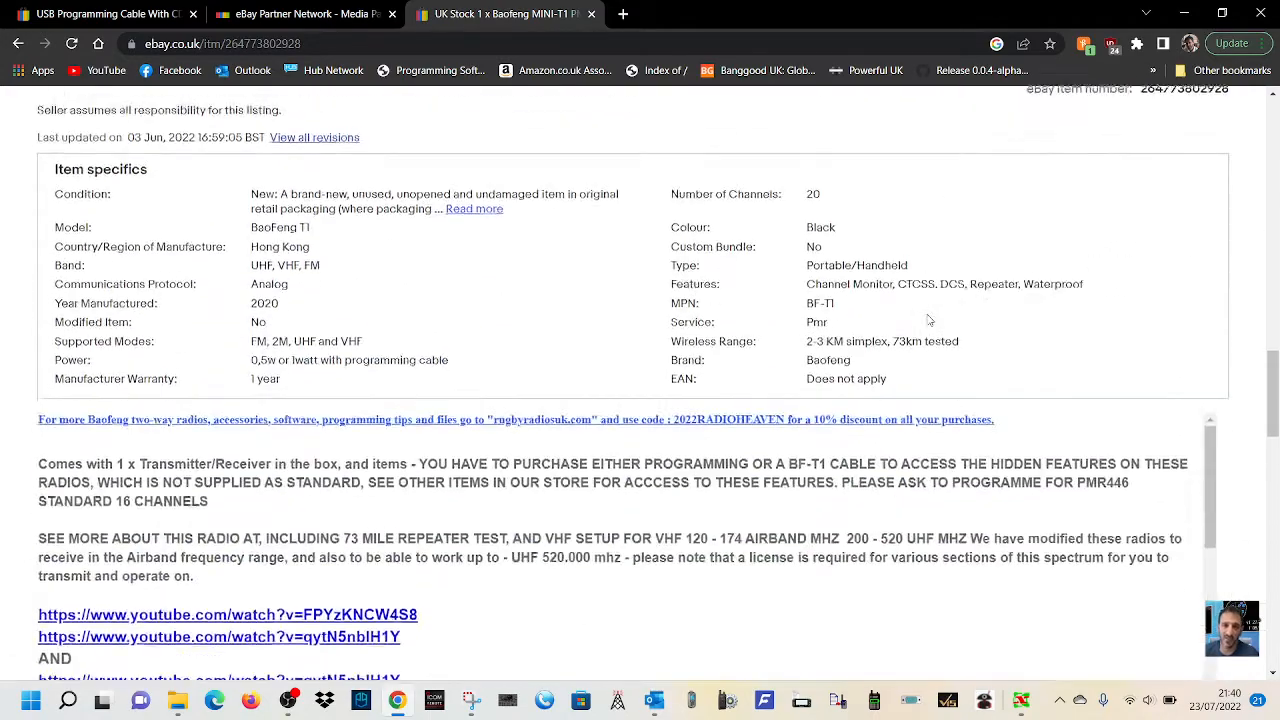
scroll(down, 3)
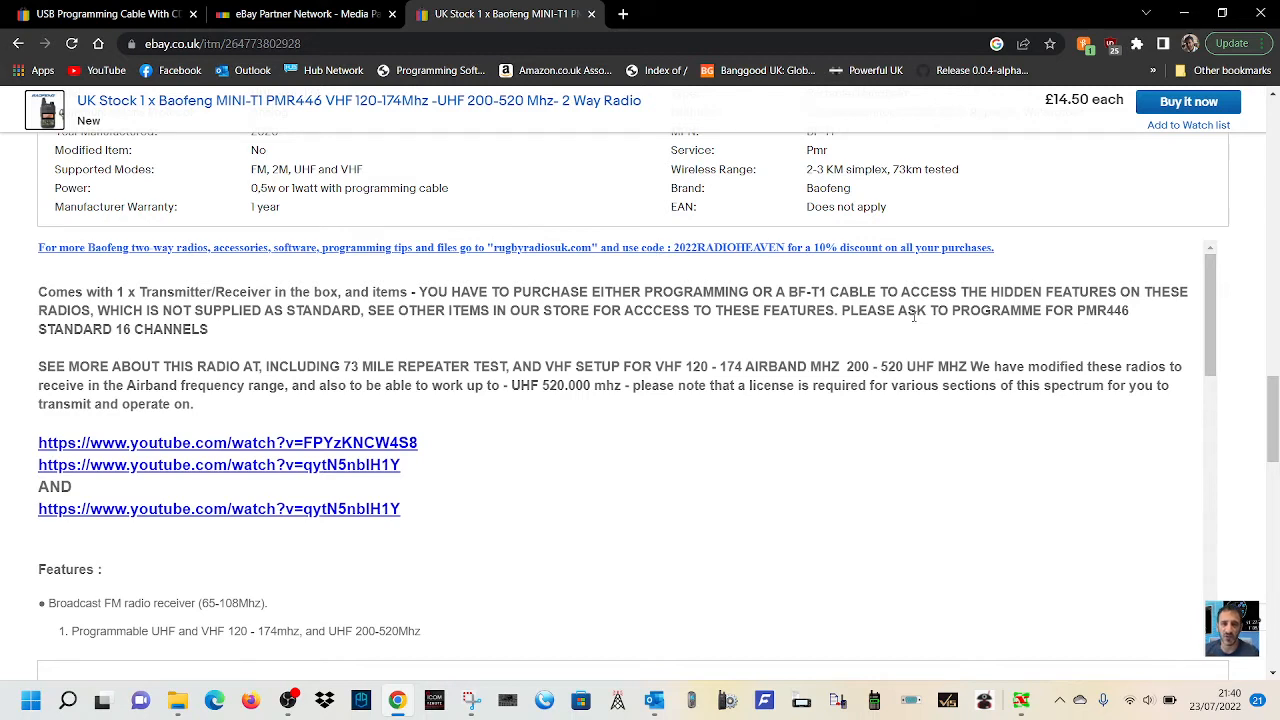
mouse_move(663, 385)
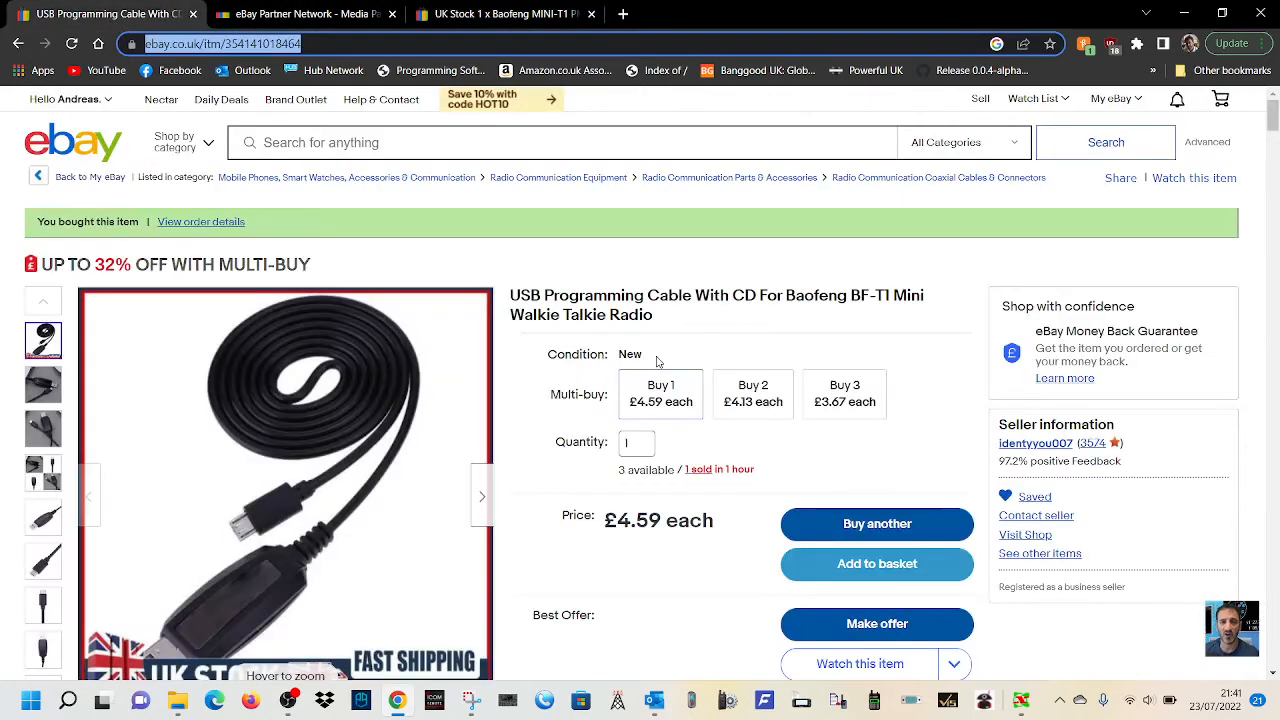
Look over the BF-T1 USB programming cable listing, then scroll the radio listing to top
scroll(down, 3)
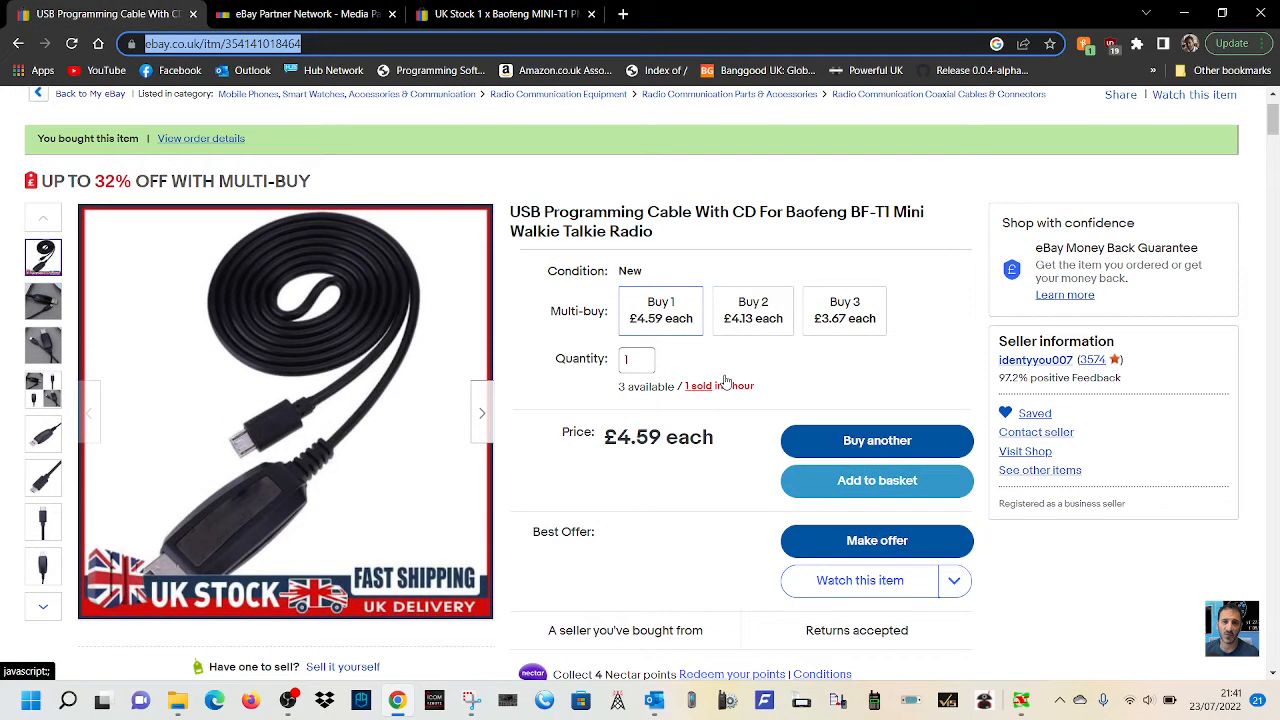
mouse_move(672, 253)
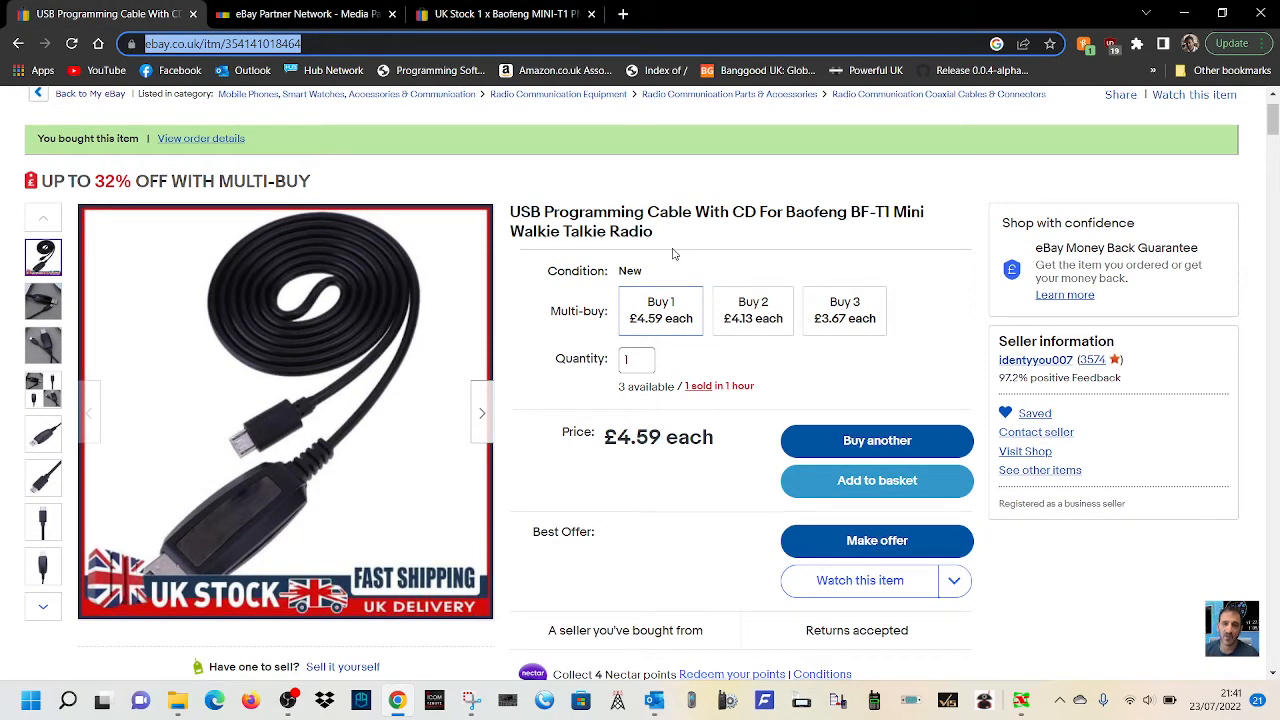
mouse_move(888, 228)
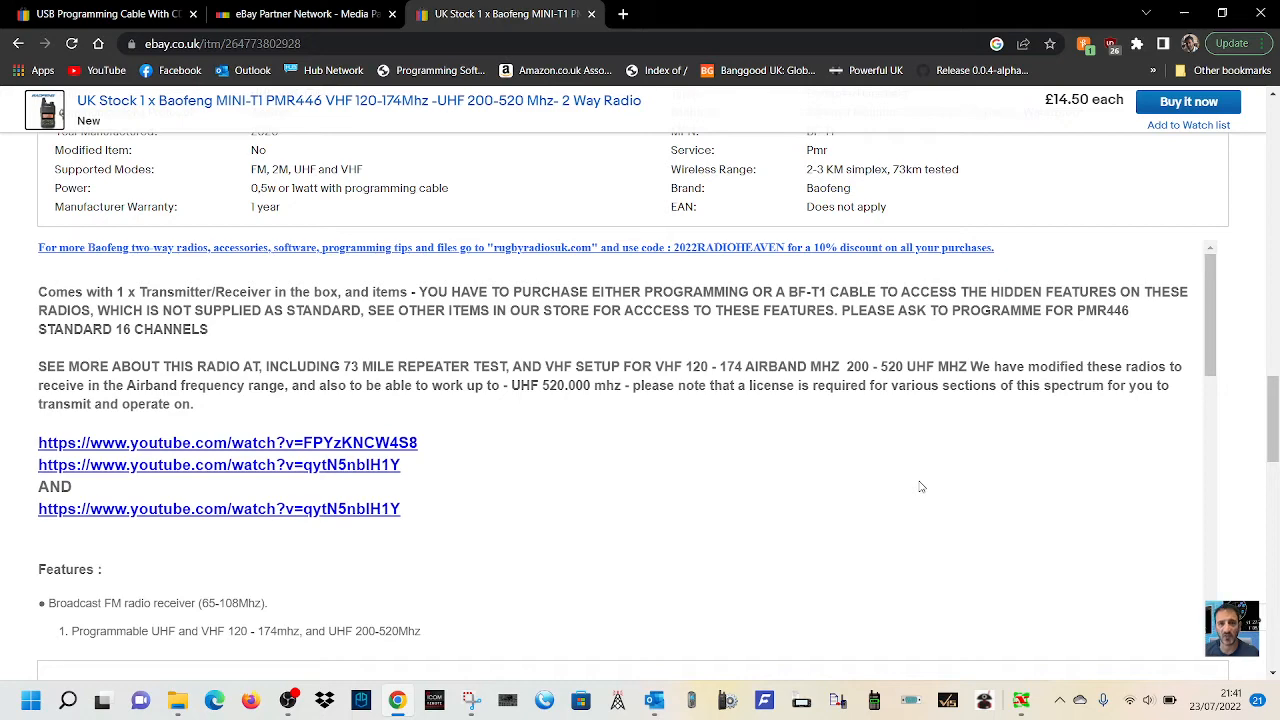
scroll(down, 3)
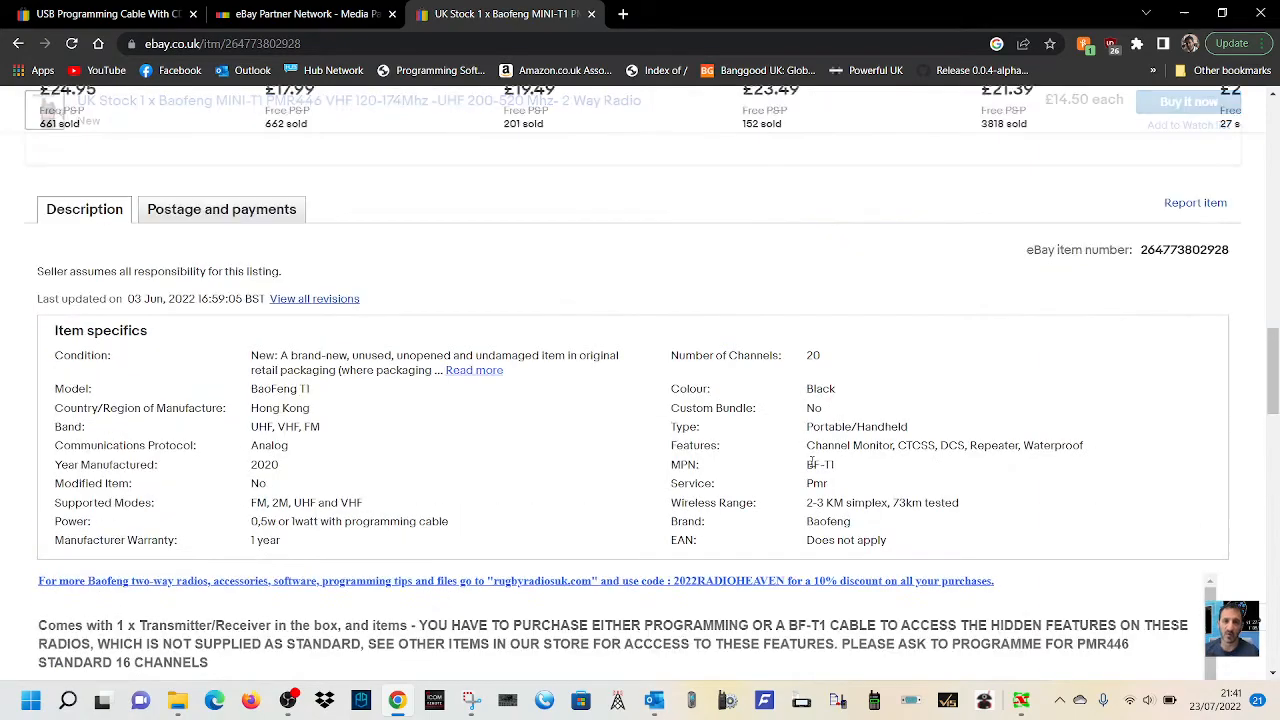
scroll(up, 3)
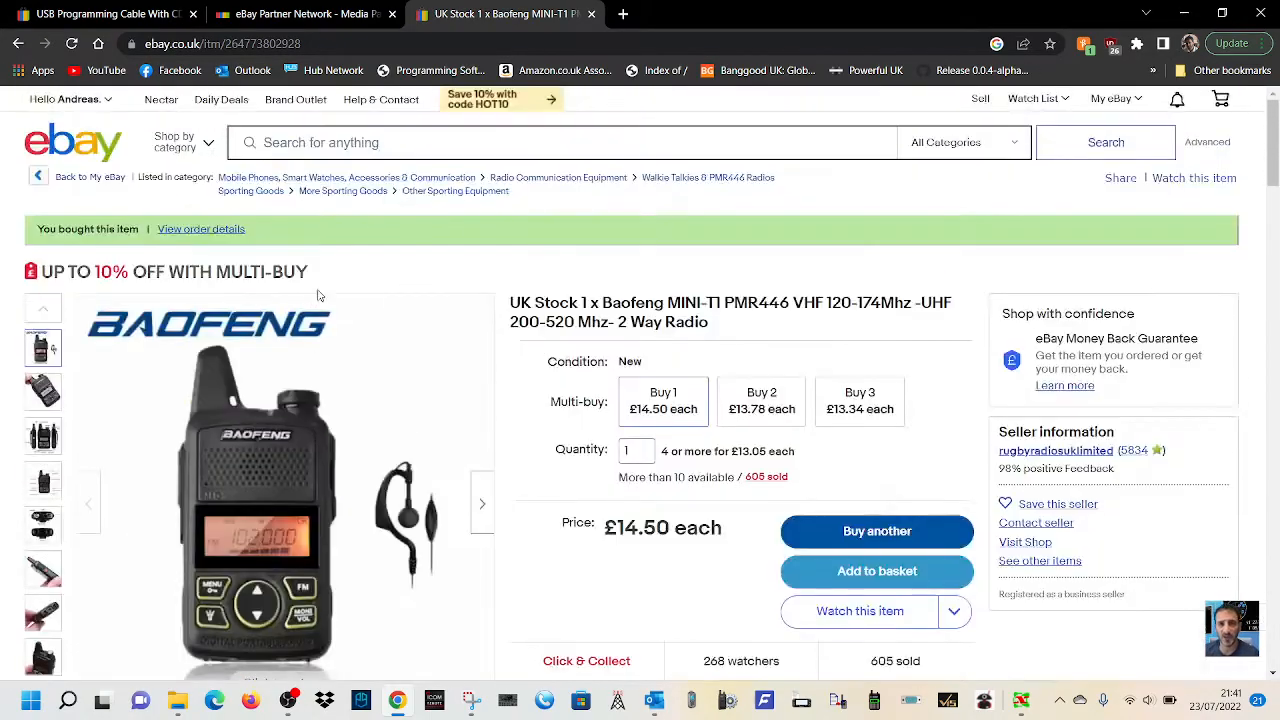
Open the MINI-T1 photo gallery and advance five photos past the labelled parts diagram
click(257, 490)
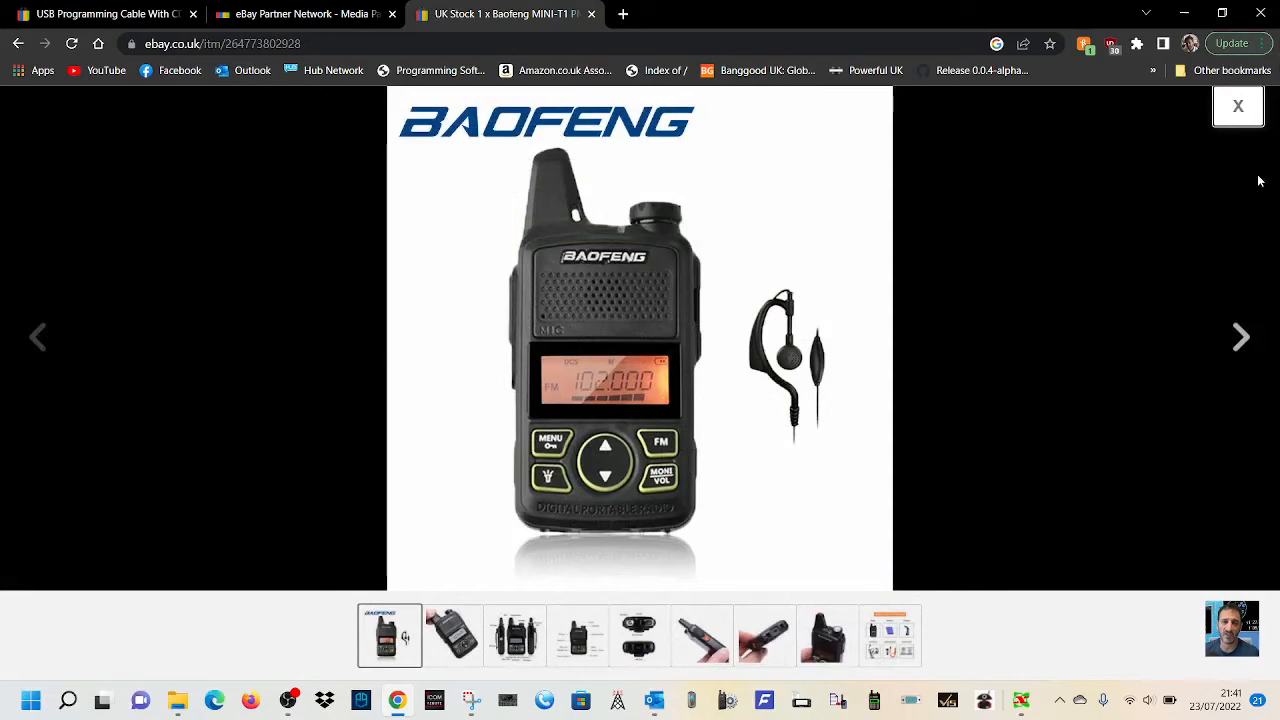
mouse_move(1241, 336)
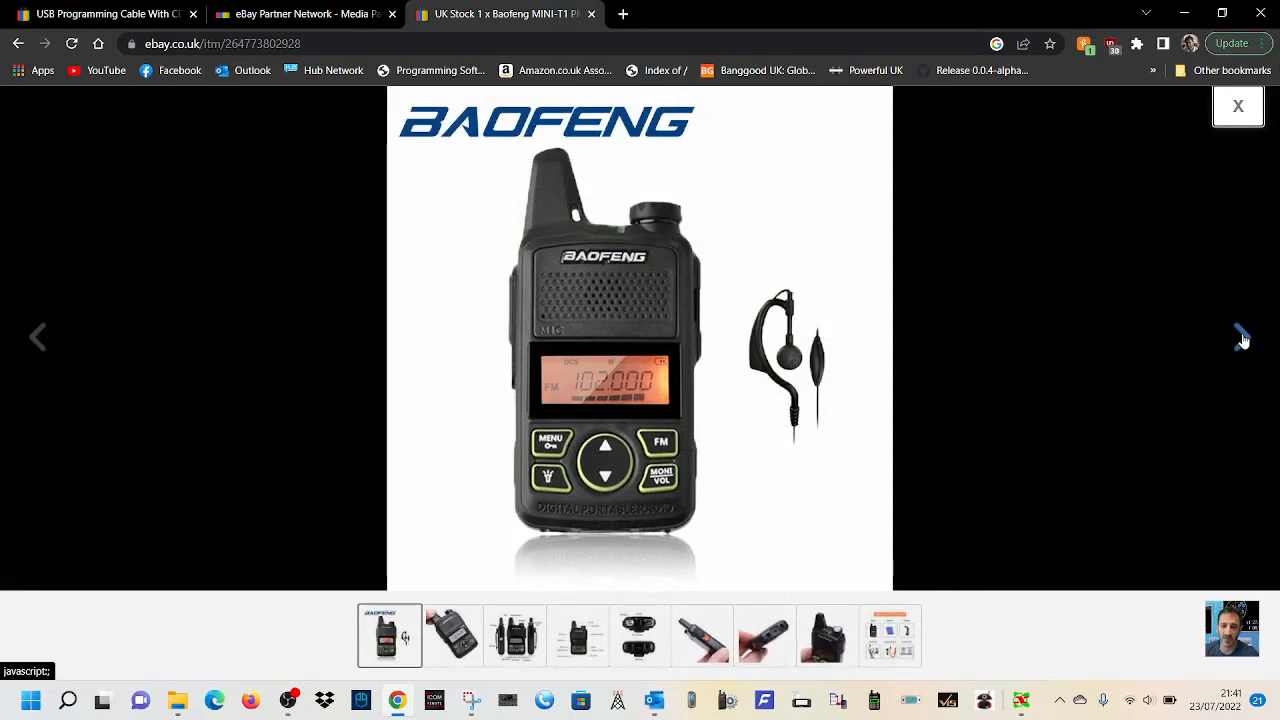
click(1240, 336)
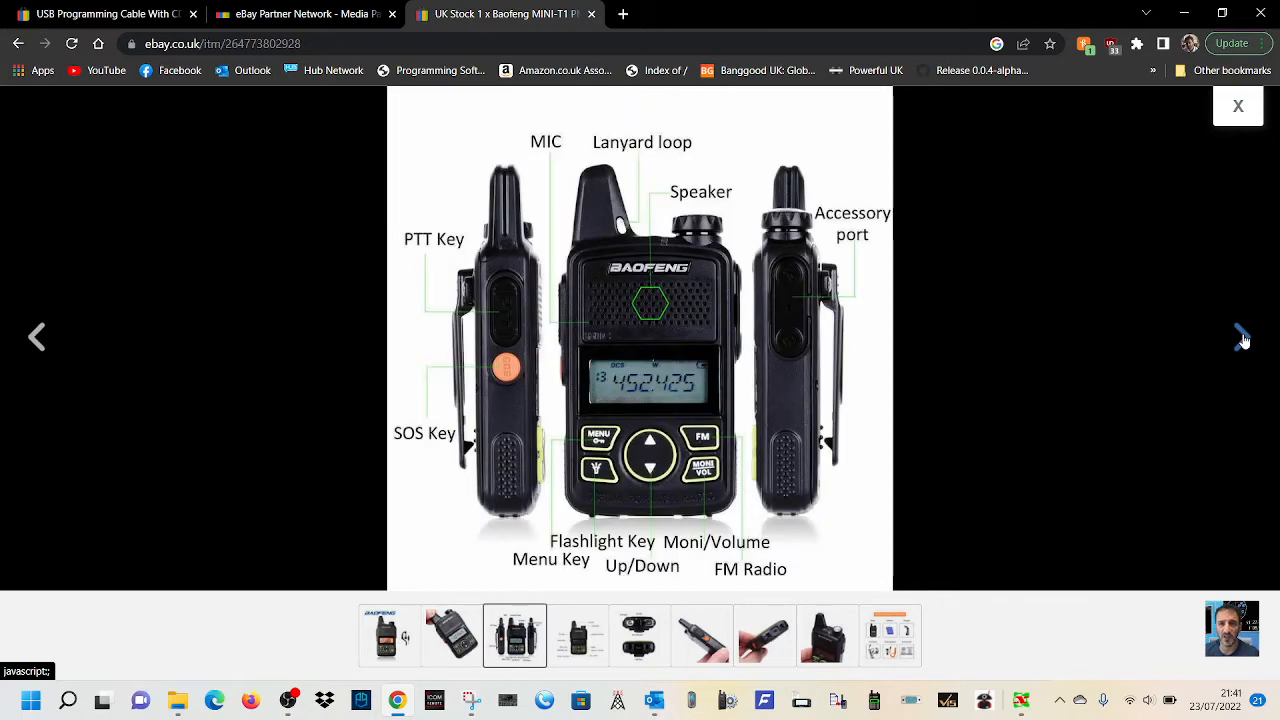
click(1243, 336)
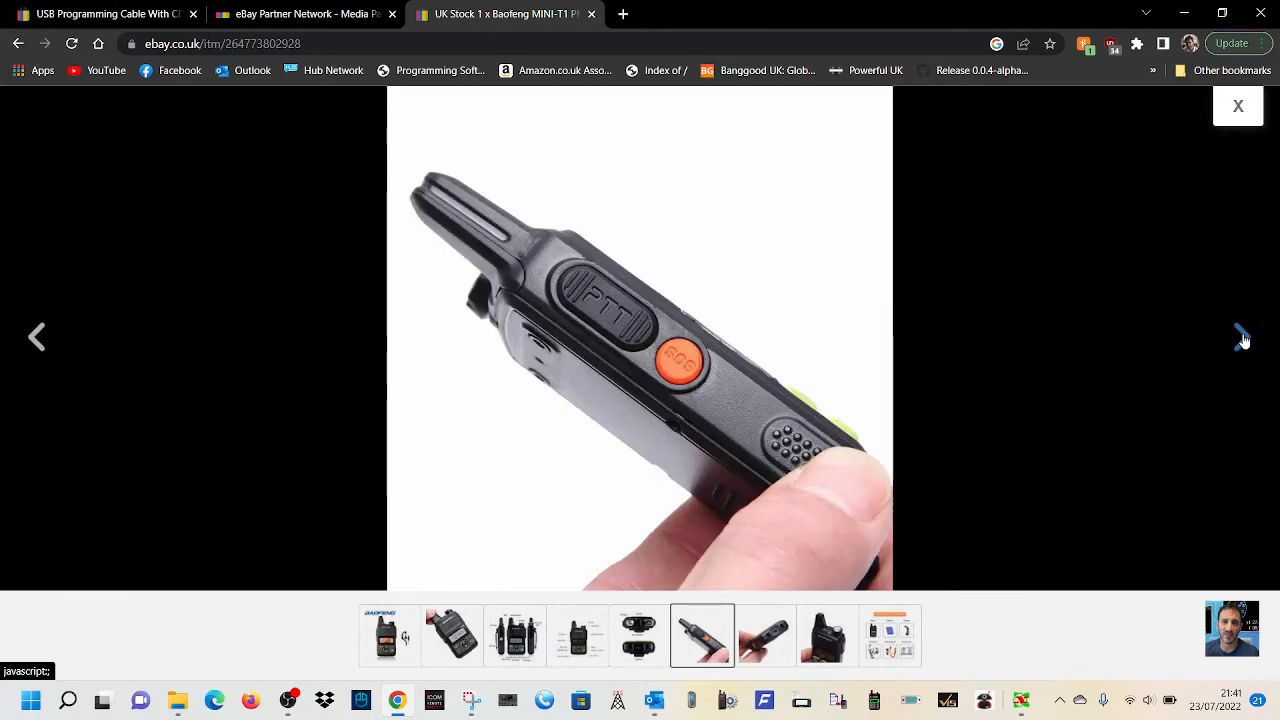
click(1242, 336)
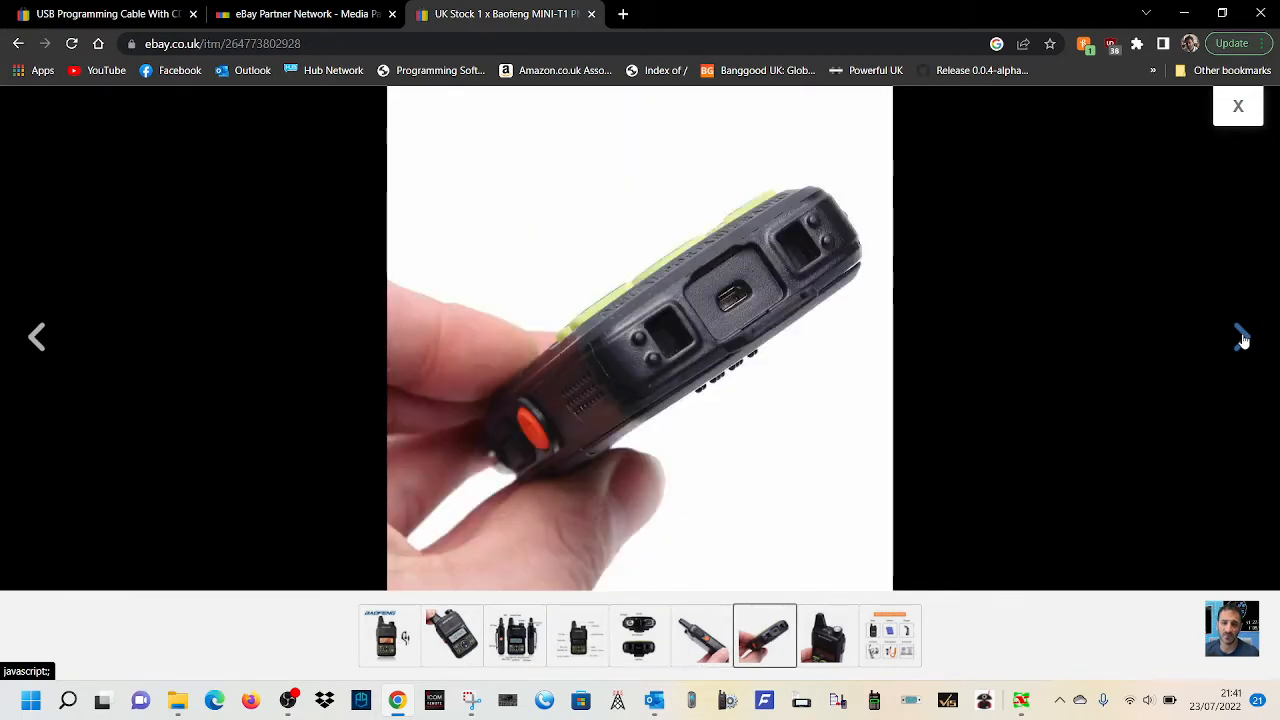
click(1240, 336)
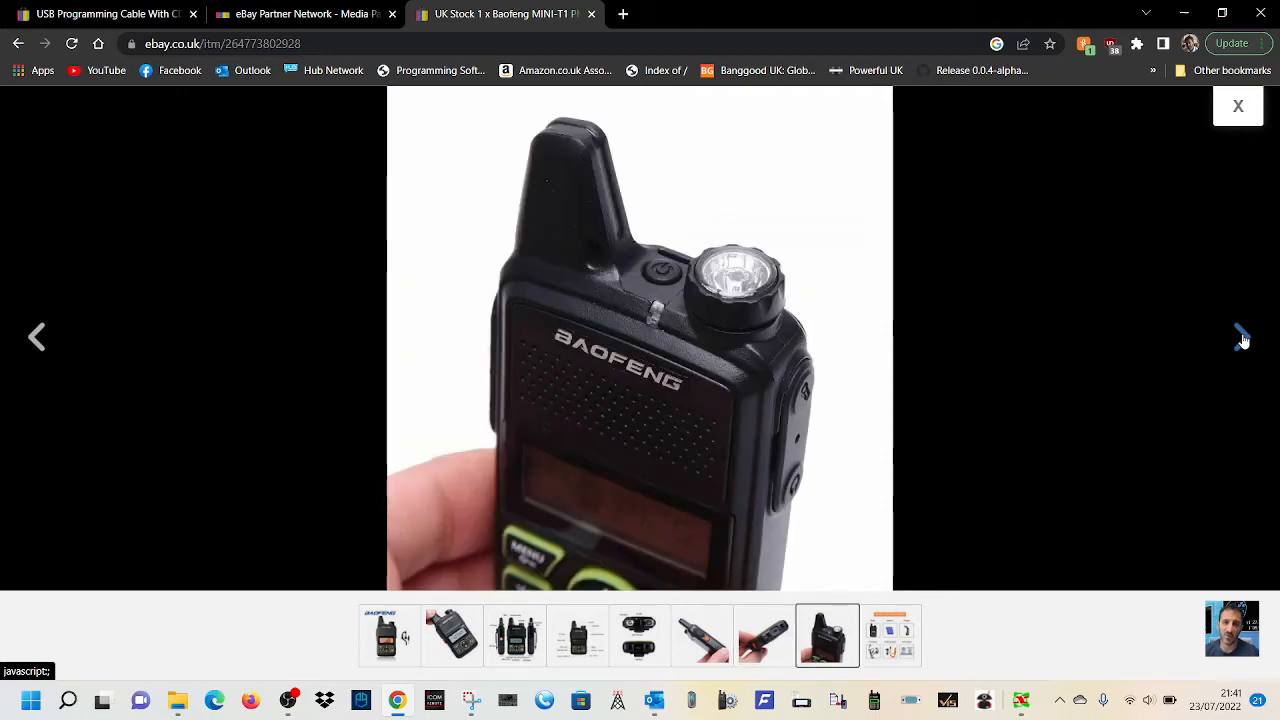
click(1240, 336)
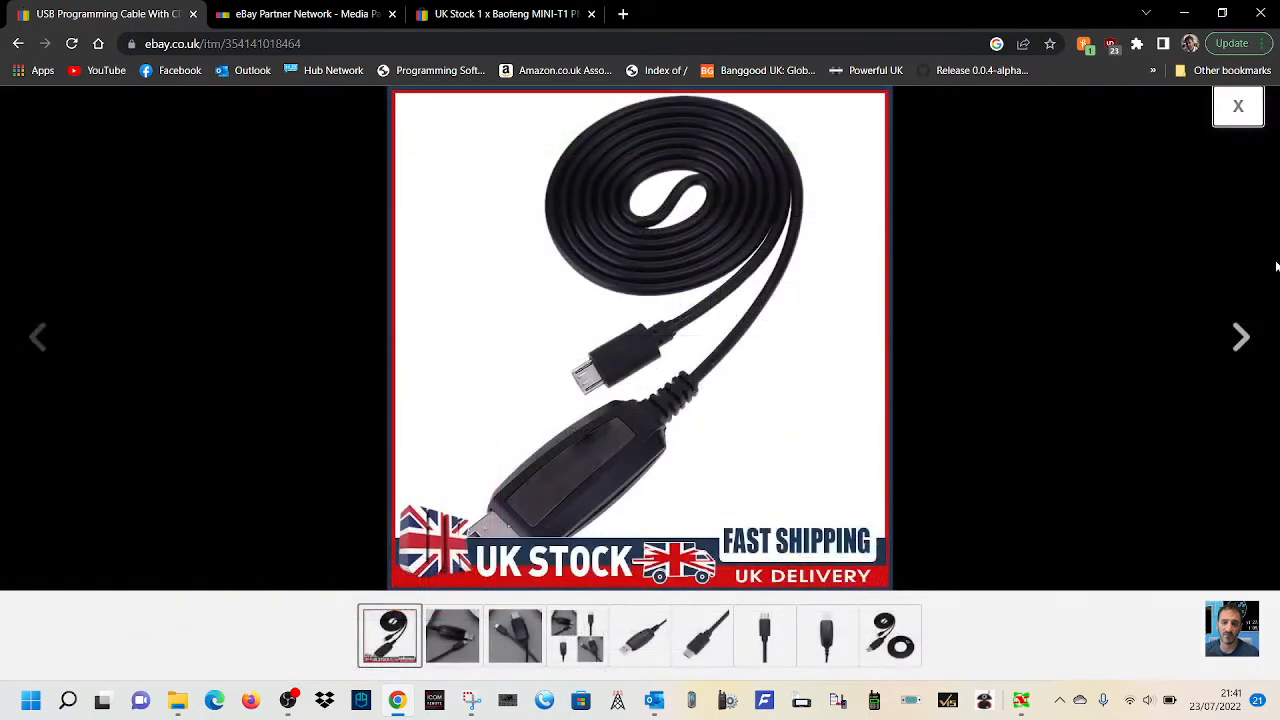
mouse_move(650, 408)
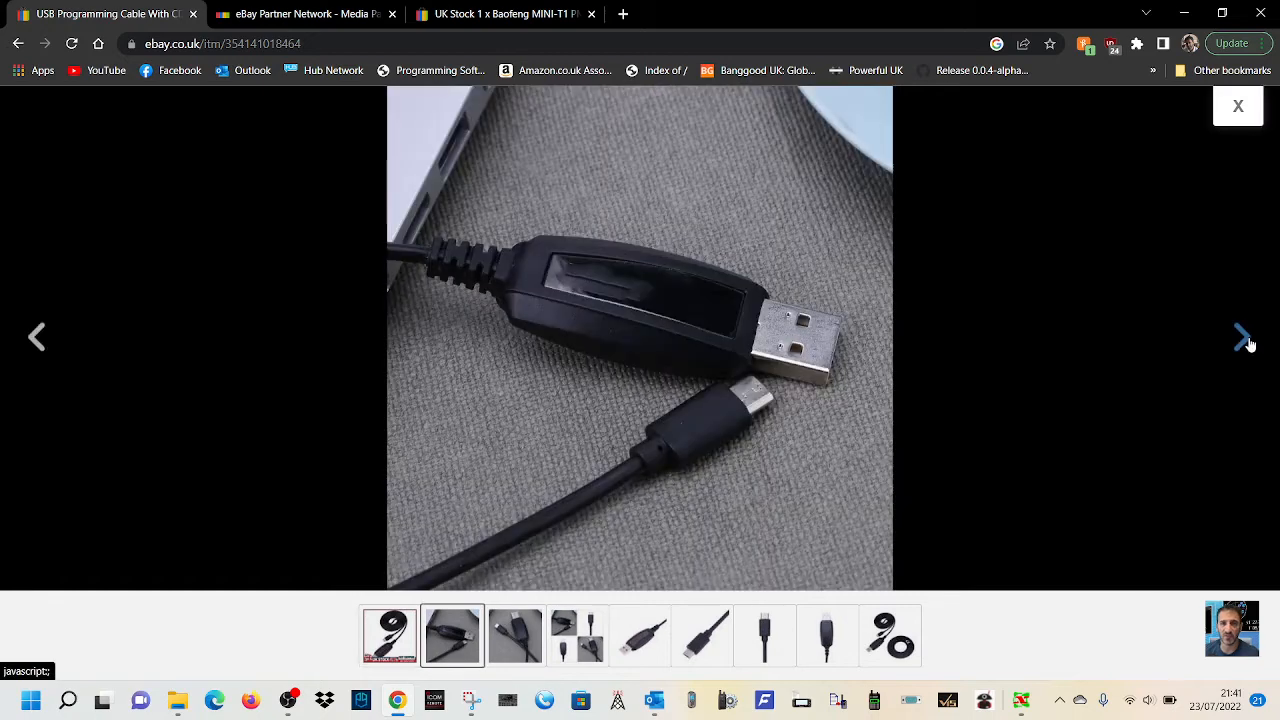
click(1243, 337)
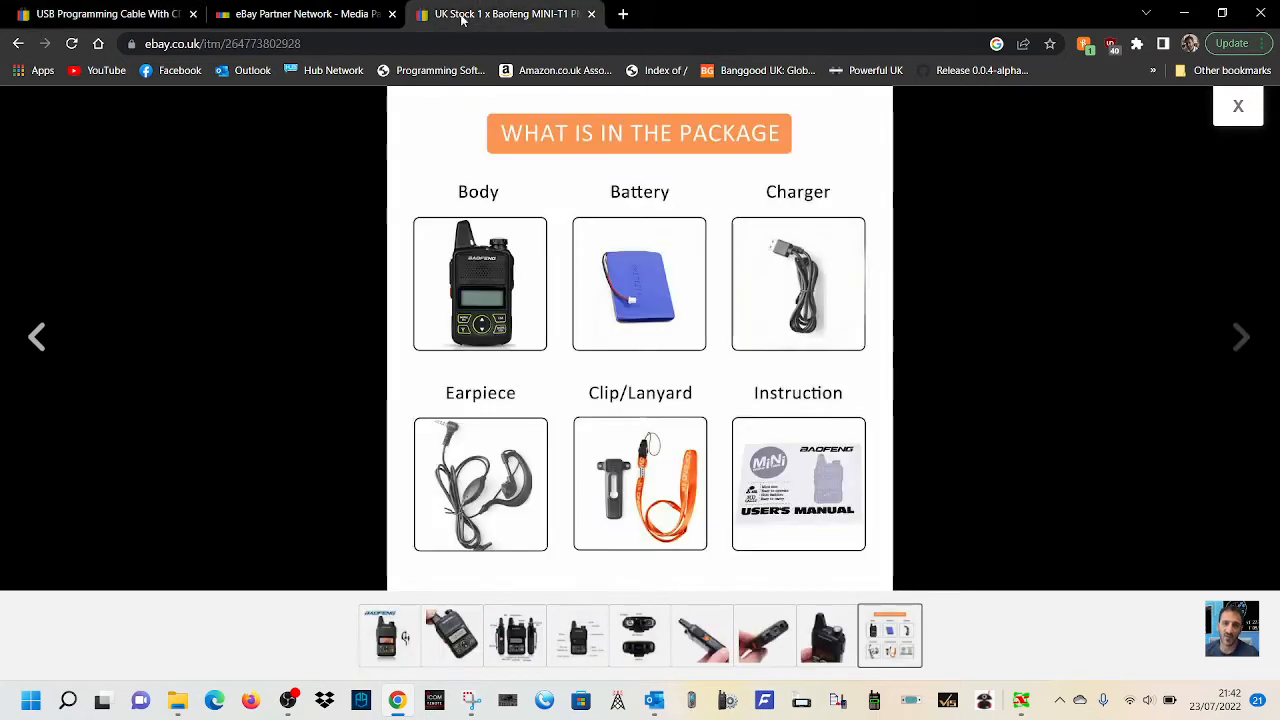
mouse_move(632, 253)
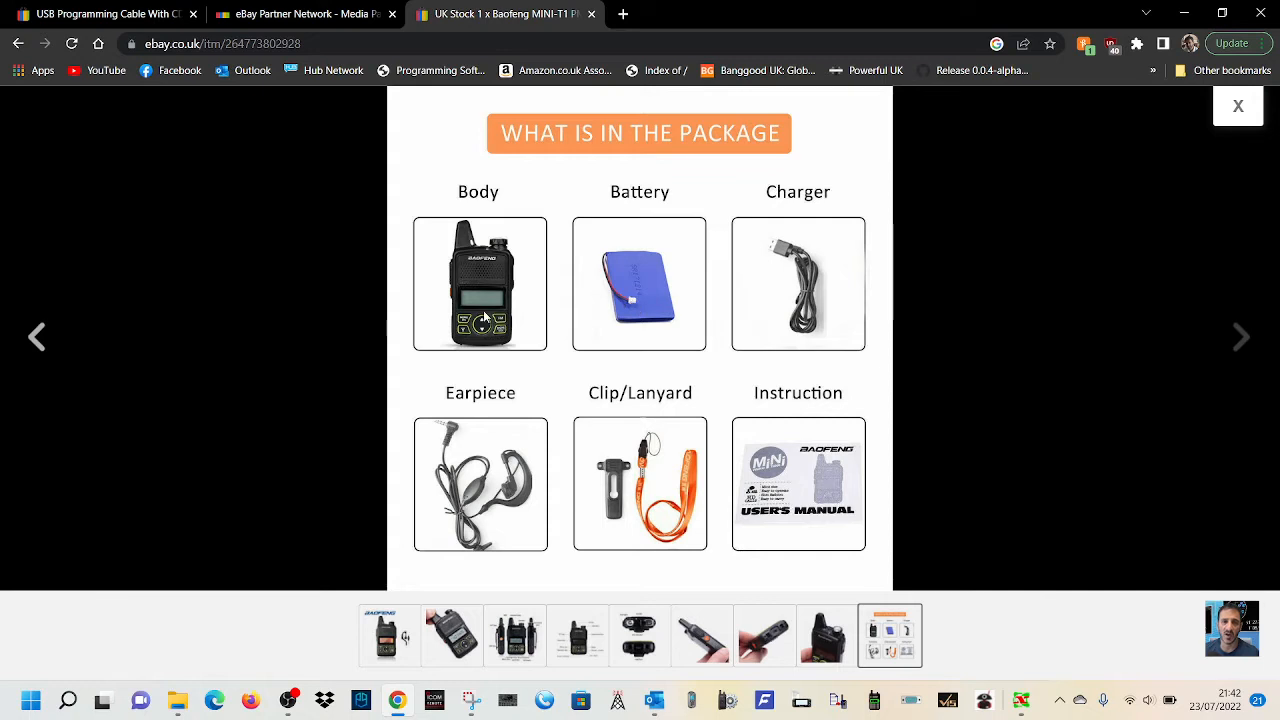
mouse_move(475, 282)
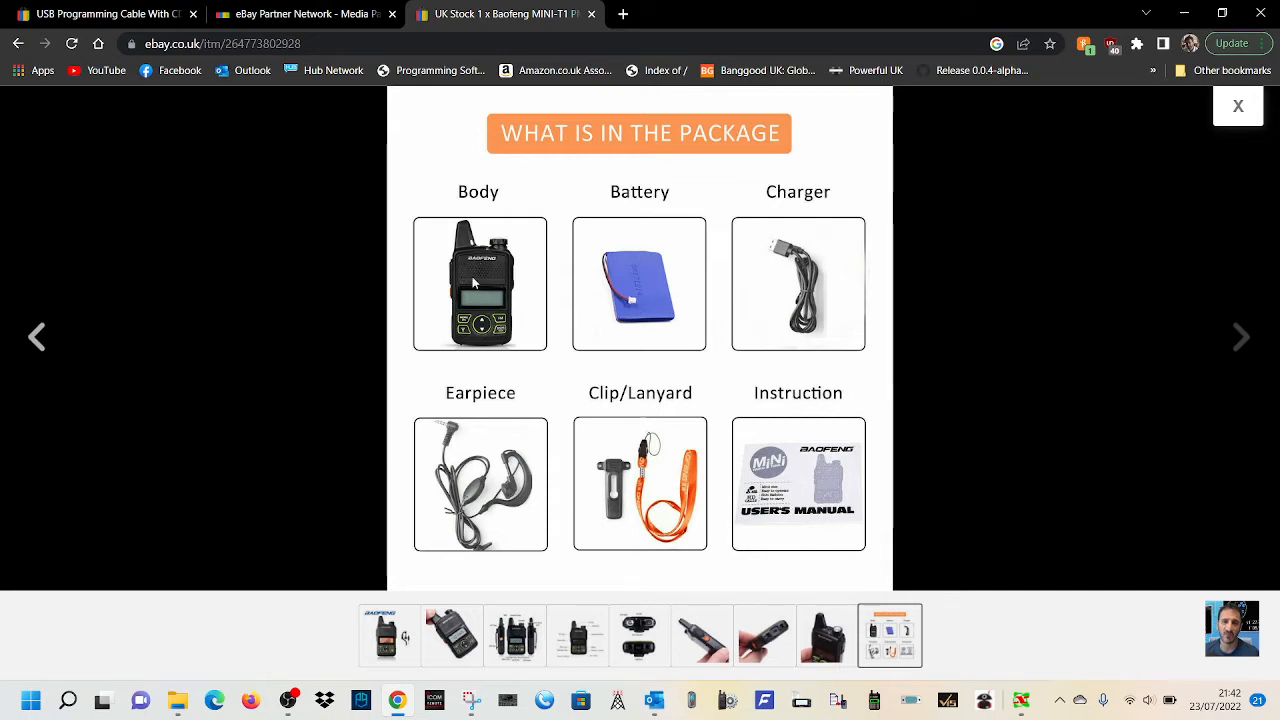
mouse_move(620, 487)
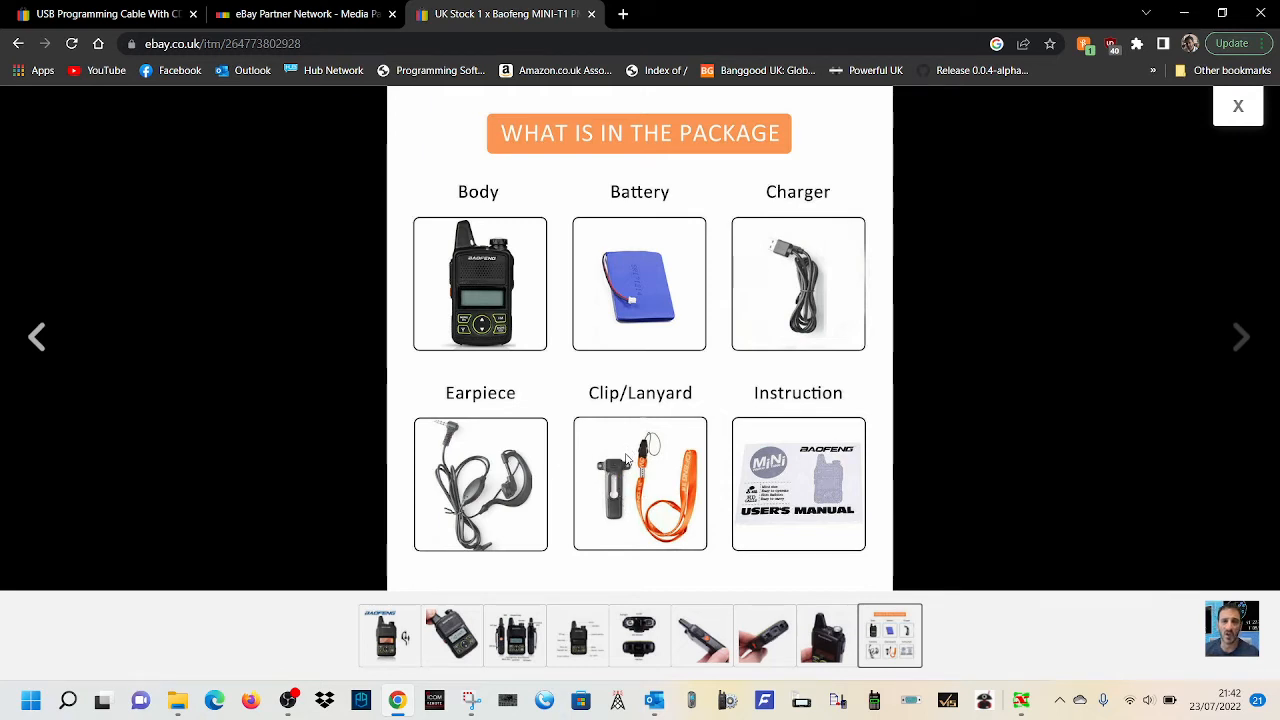
mouse_move(838, 499)
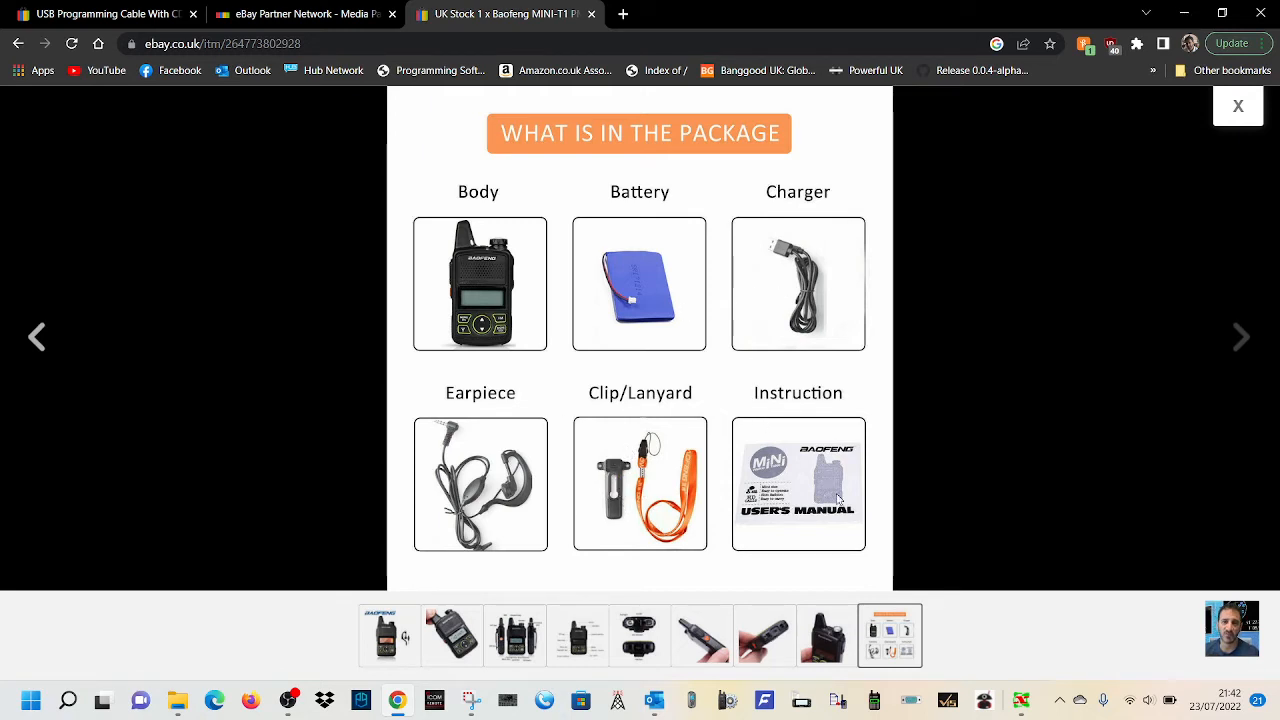
mouse_move(458, 484)
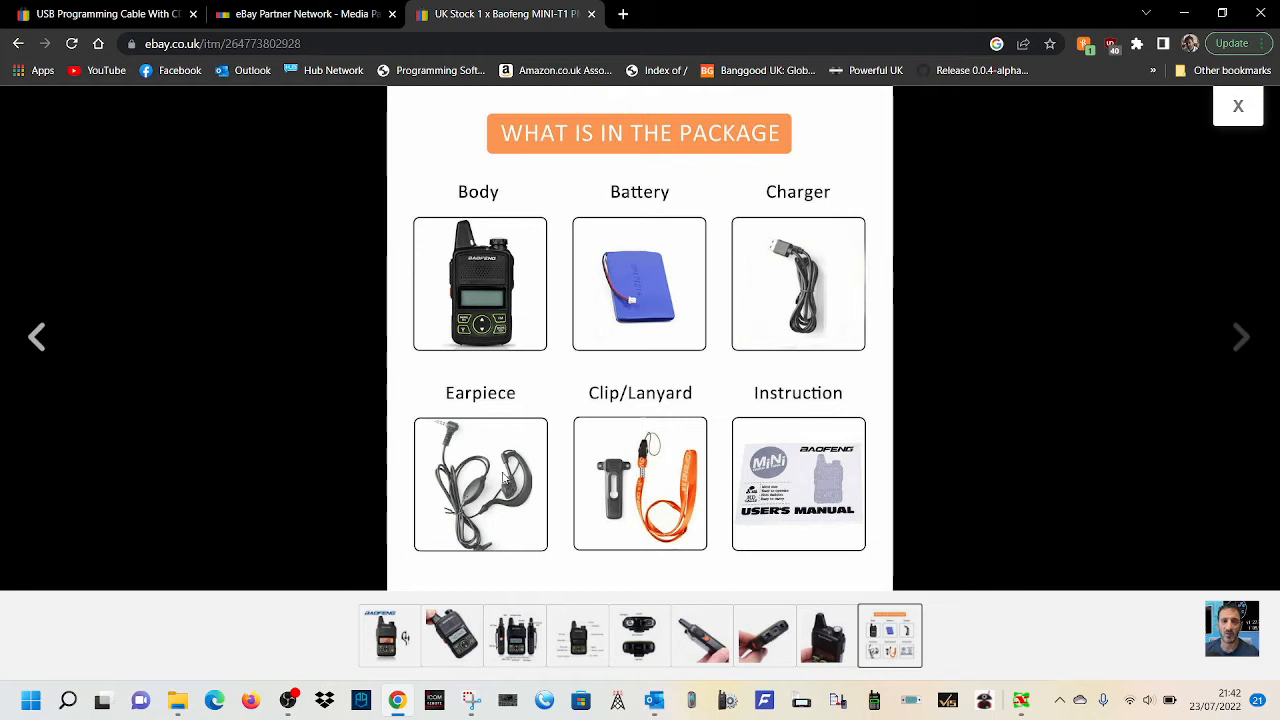
mouse_move(1251, 148)
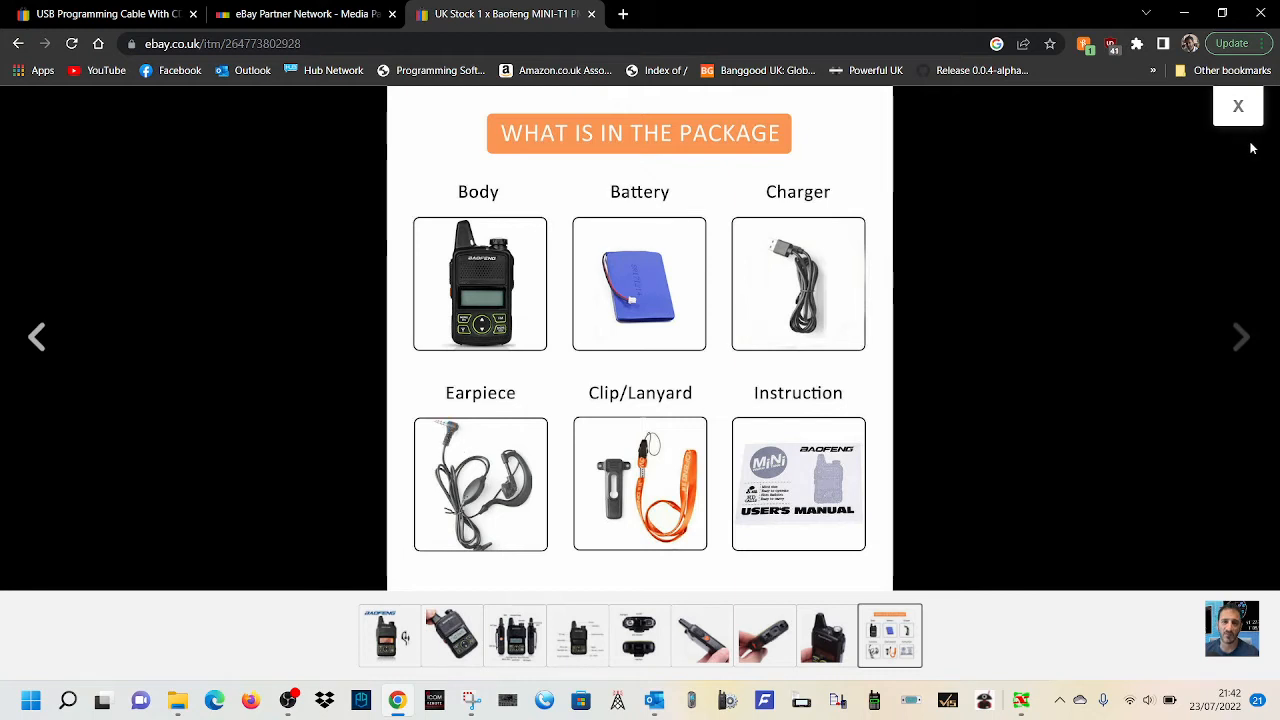
mouse_move(780, 290)
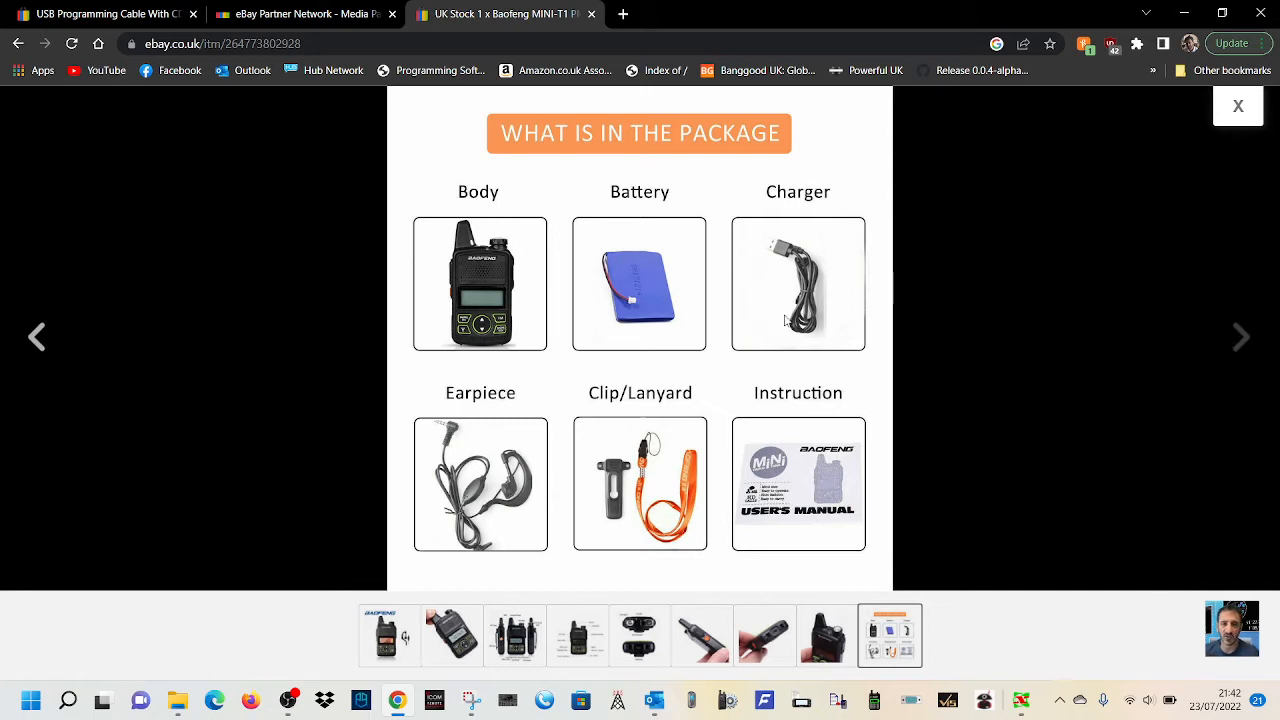
mouse_move(1233, 343)
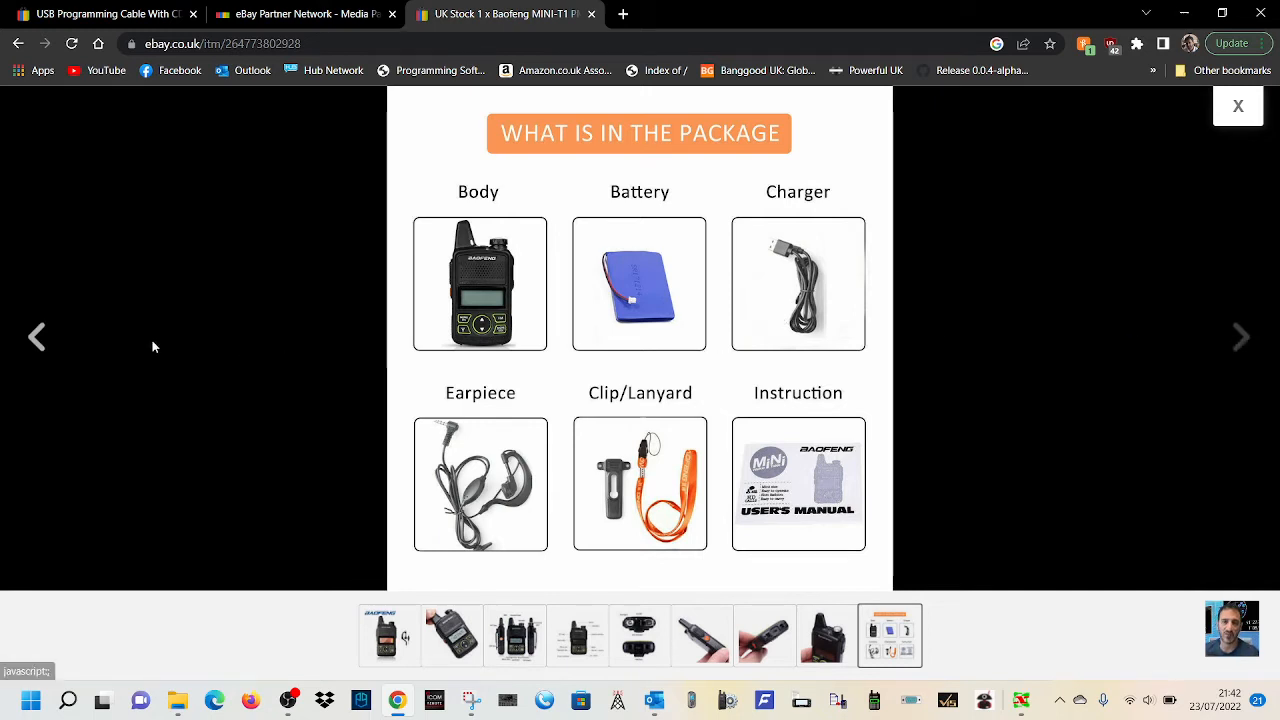
Step back through the top/bottom, front, three-view and in-hand photos to the radio-with-earpiece image
click(826, 635)
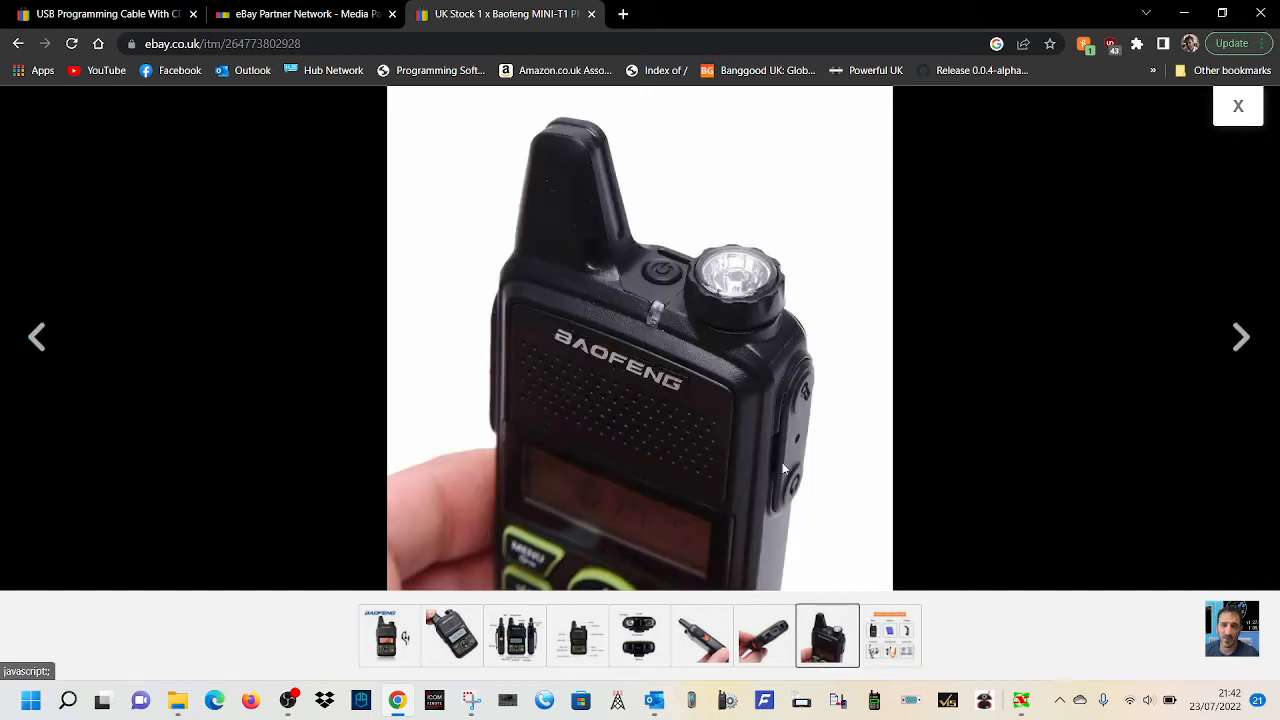
mouse_move(815, 370)
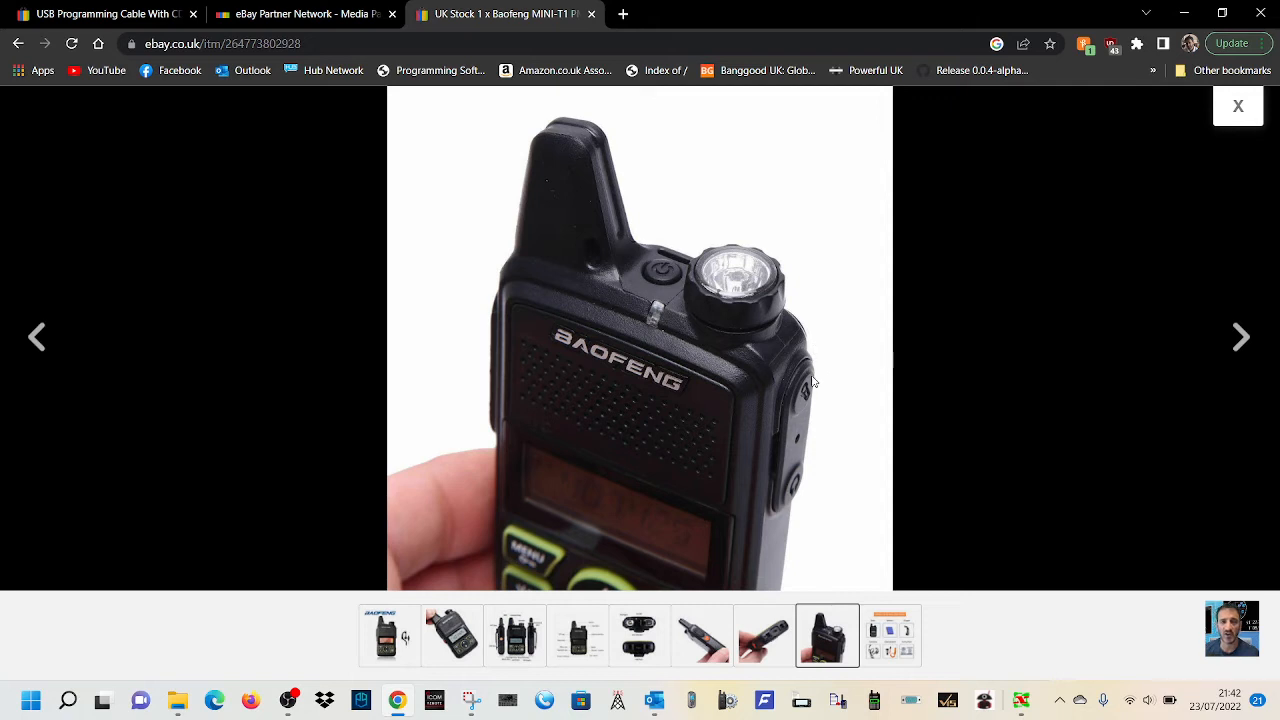
mouse_move(793, 500)
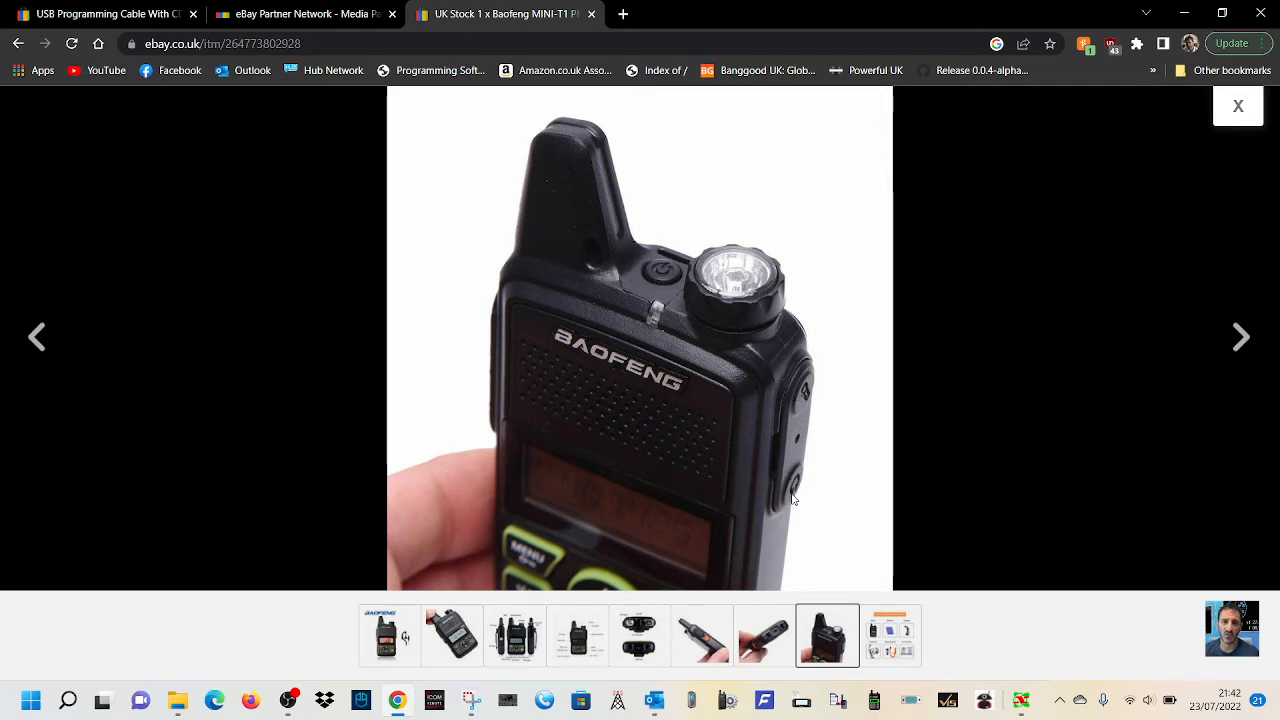
mouse_move(38, 338)
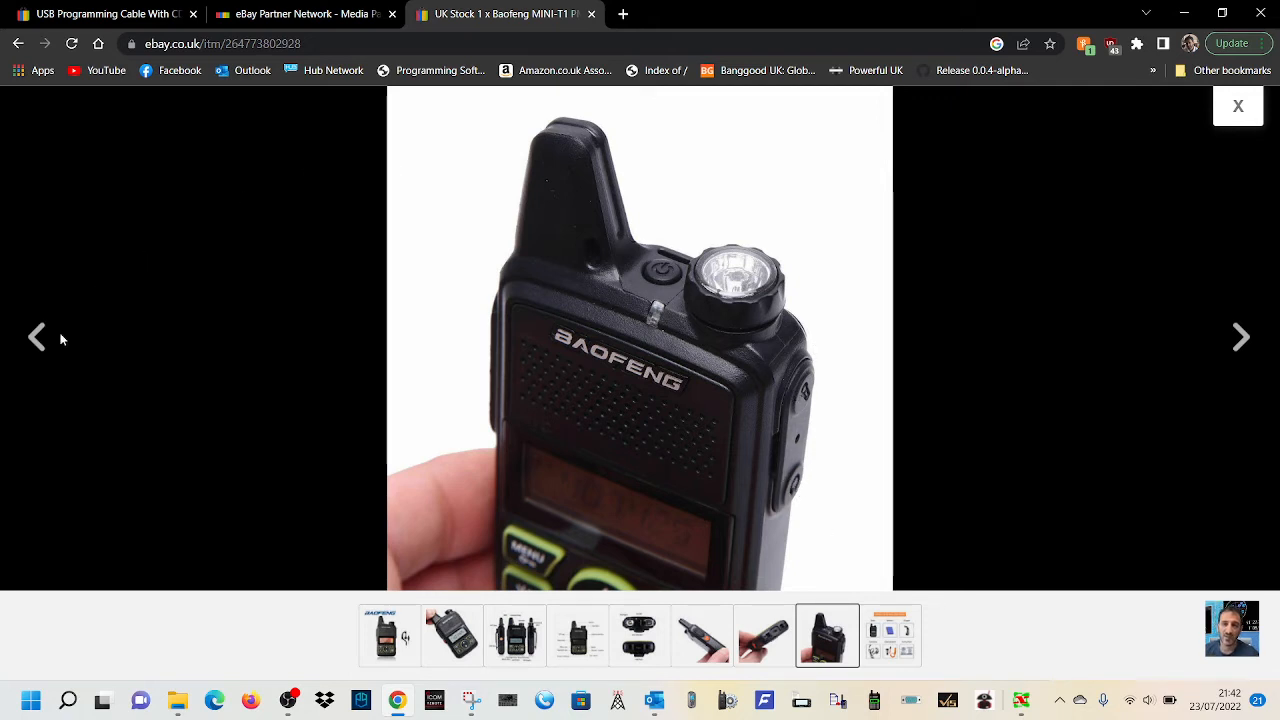
click(37, 336)
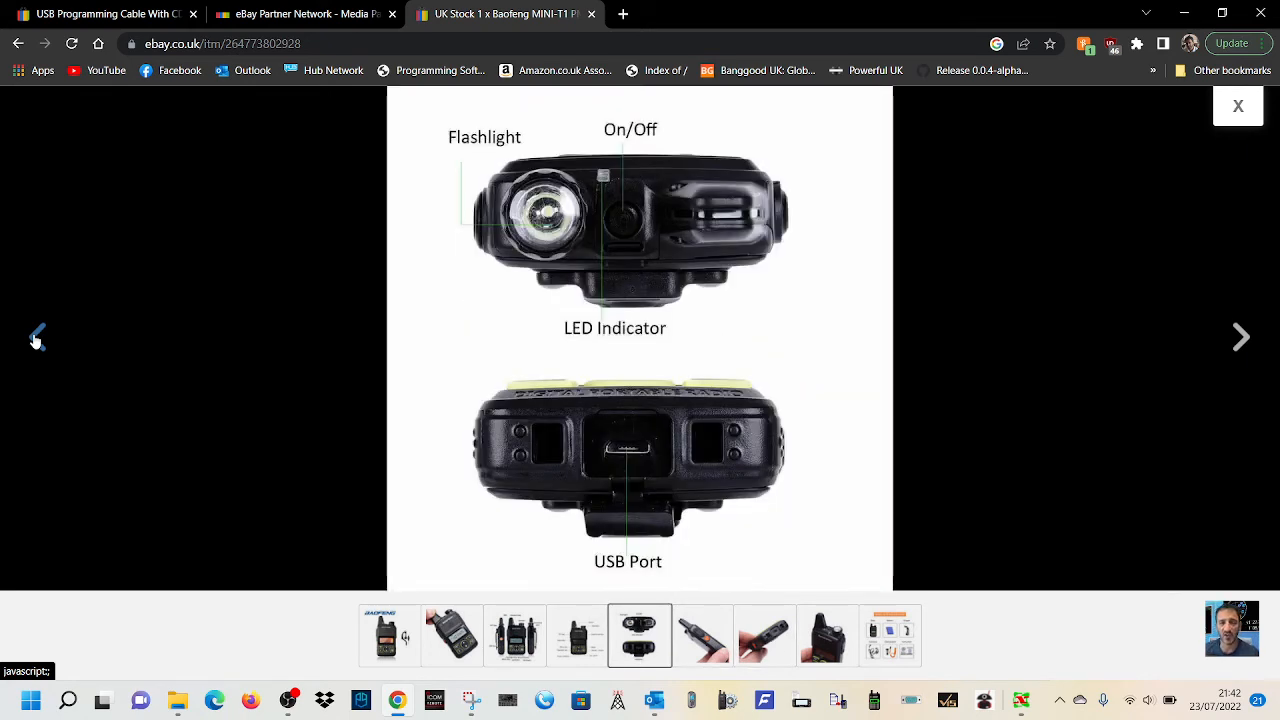
click(577, 636)
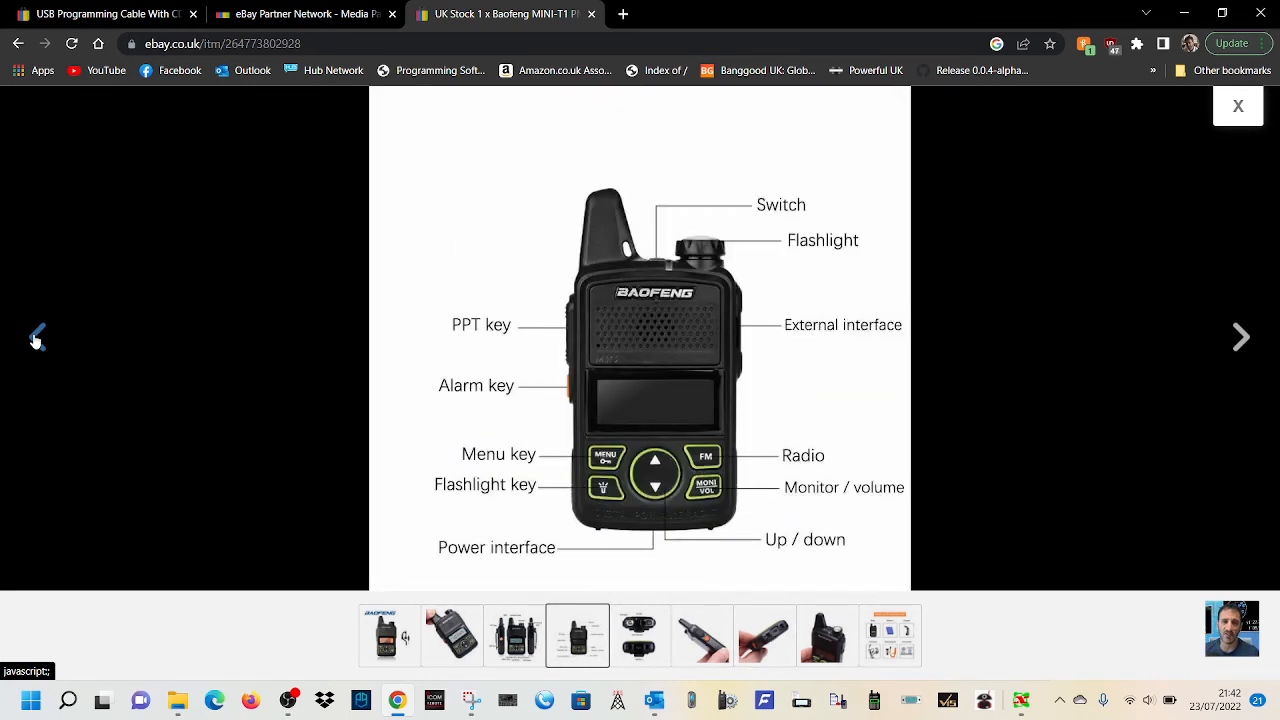
click(514, 635)
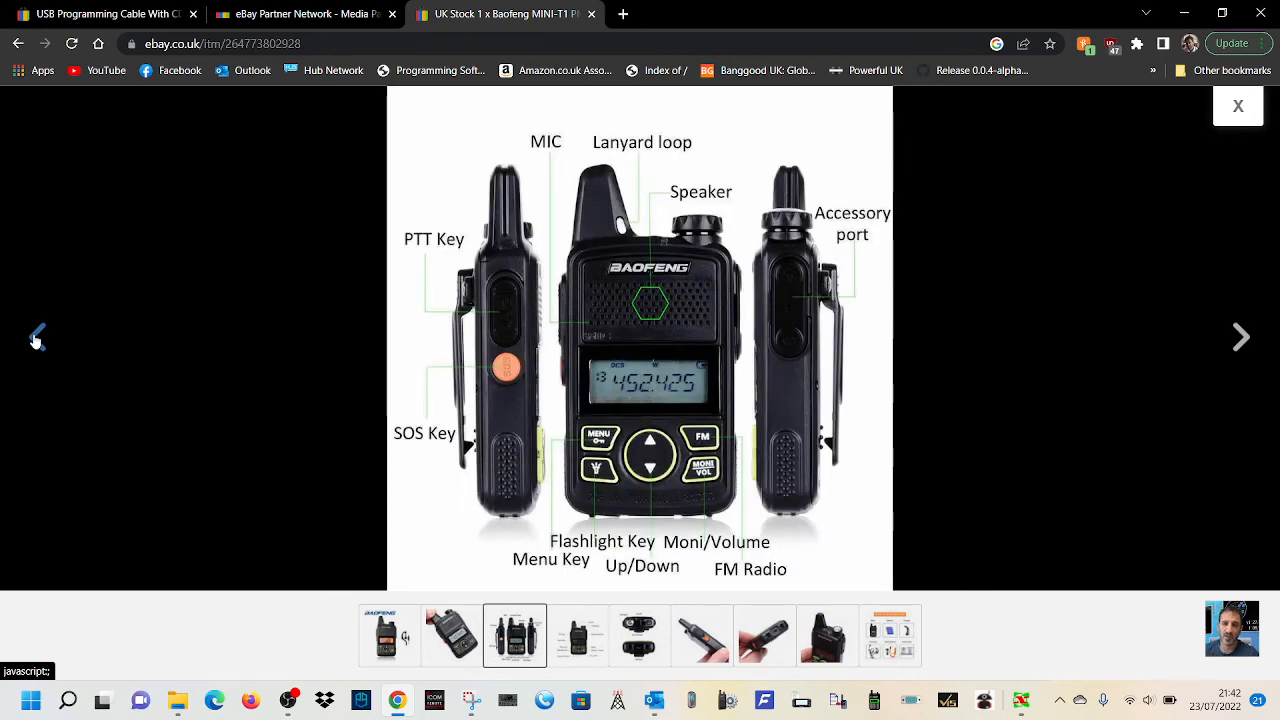
click(451, 635)
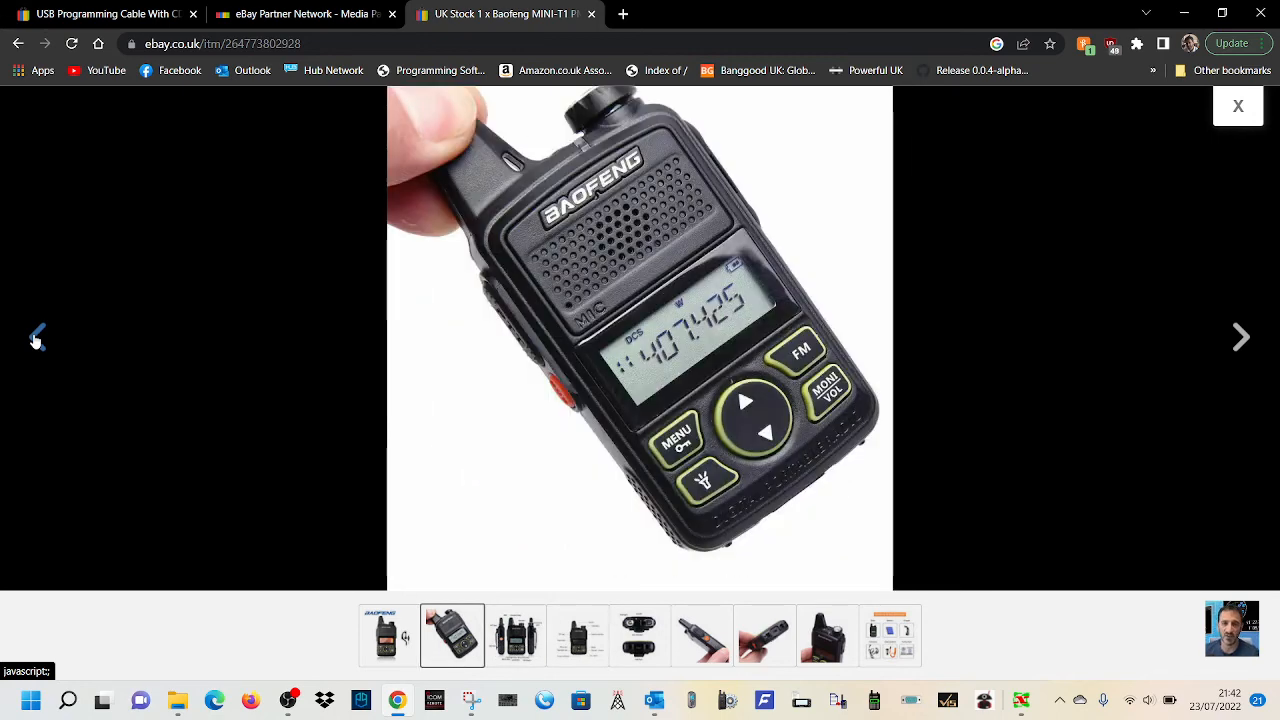
click(389, 635)
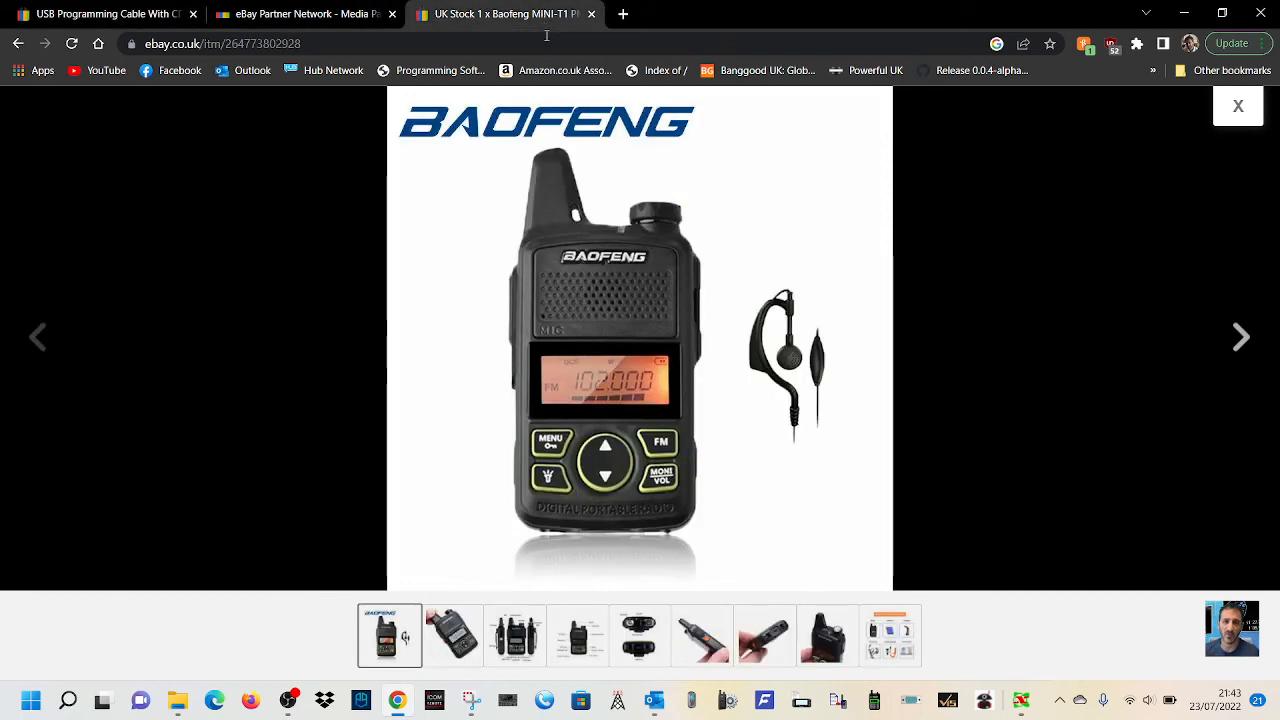
mouse_move(640, 313)
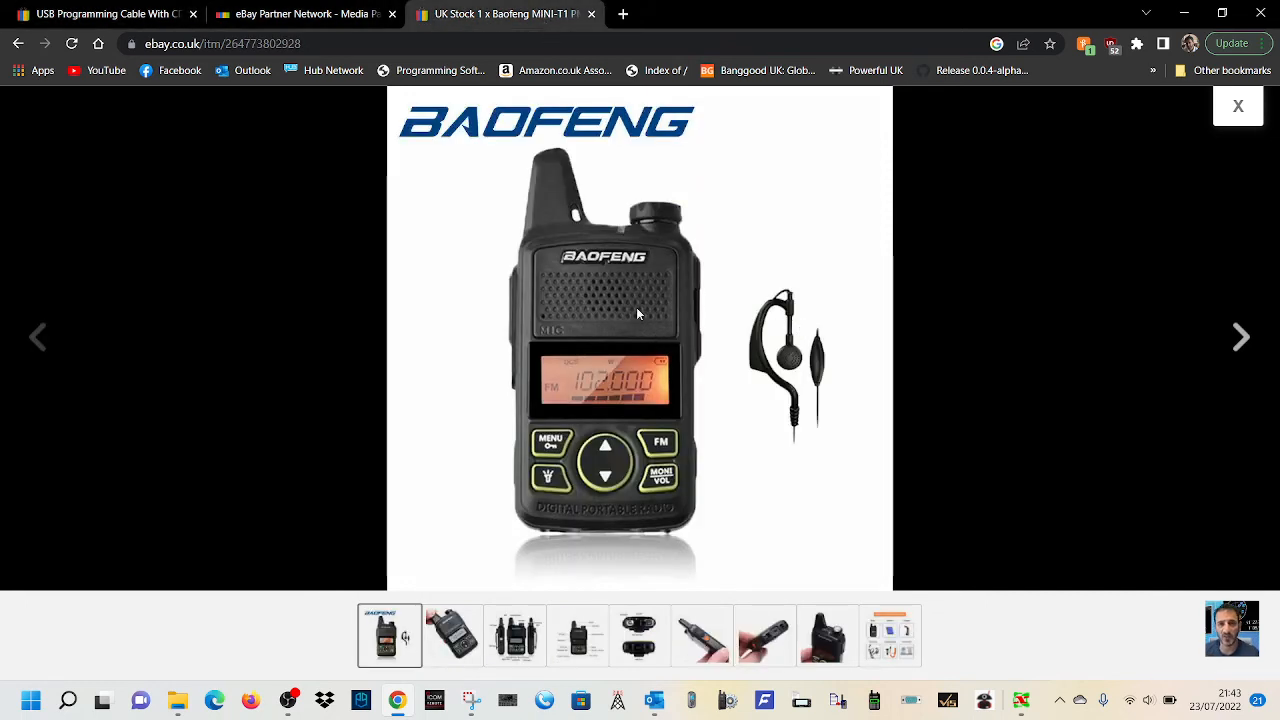
mouse_move(620, 306)
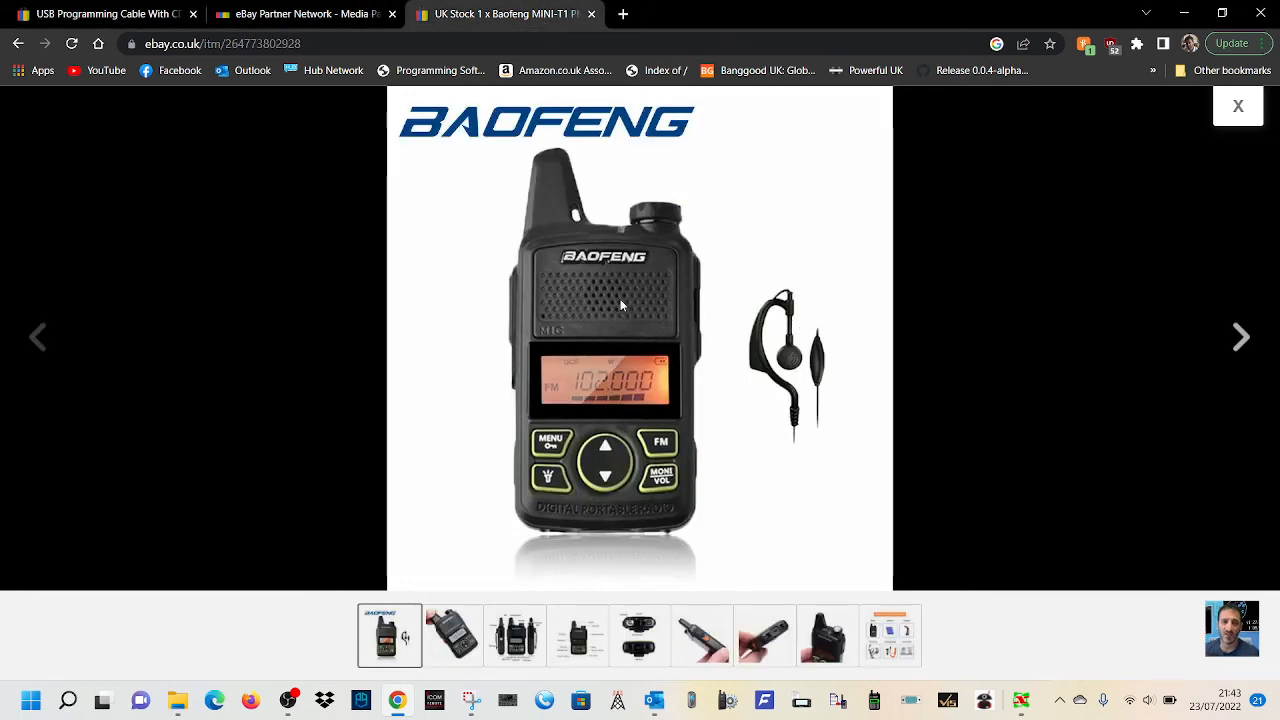
mouse_move(447, 264)
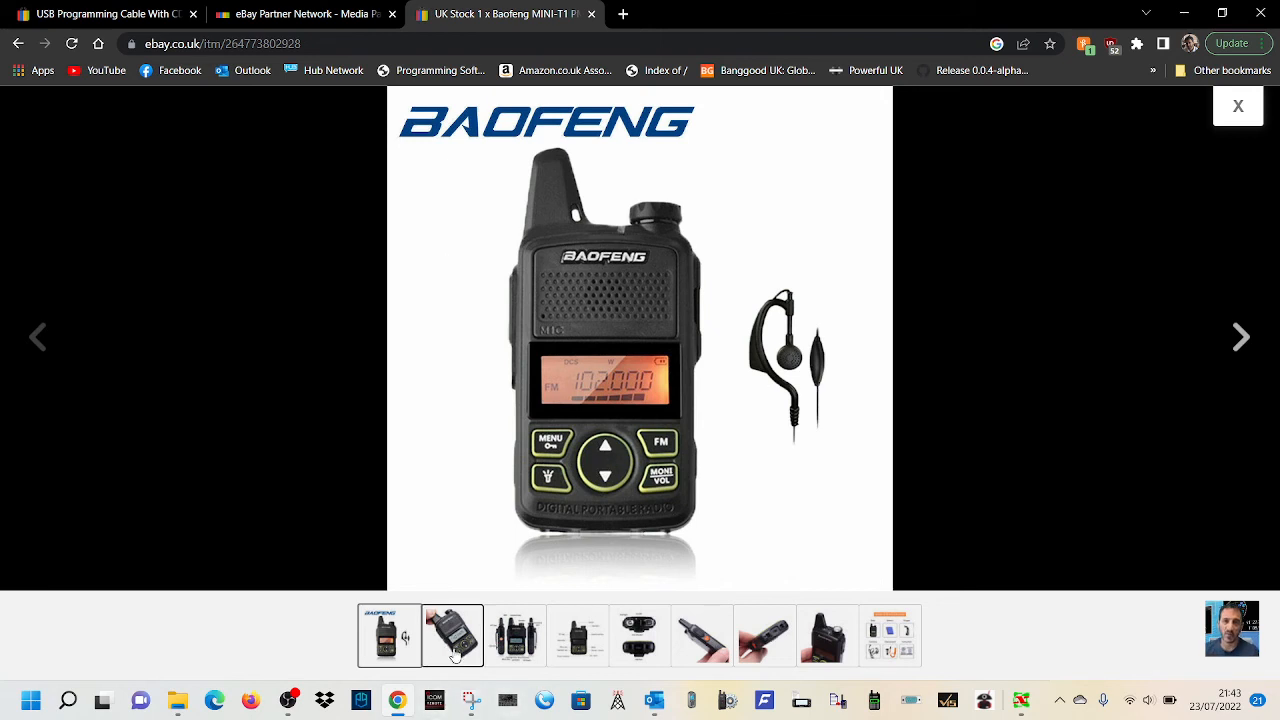
click(515, 636)
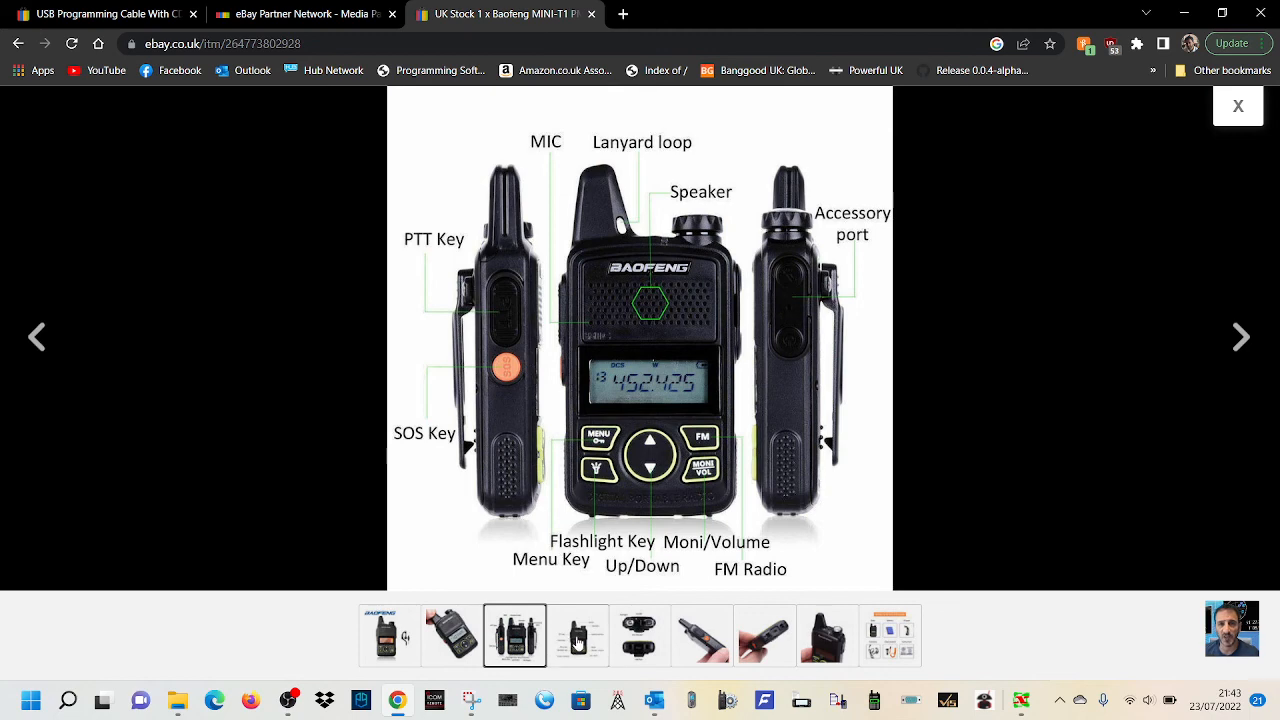
click(702, 636)
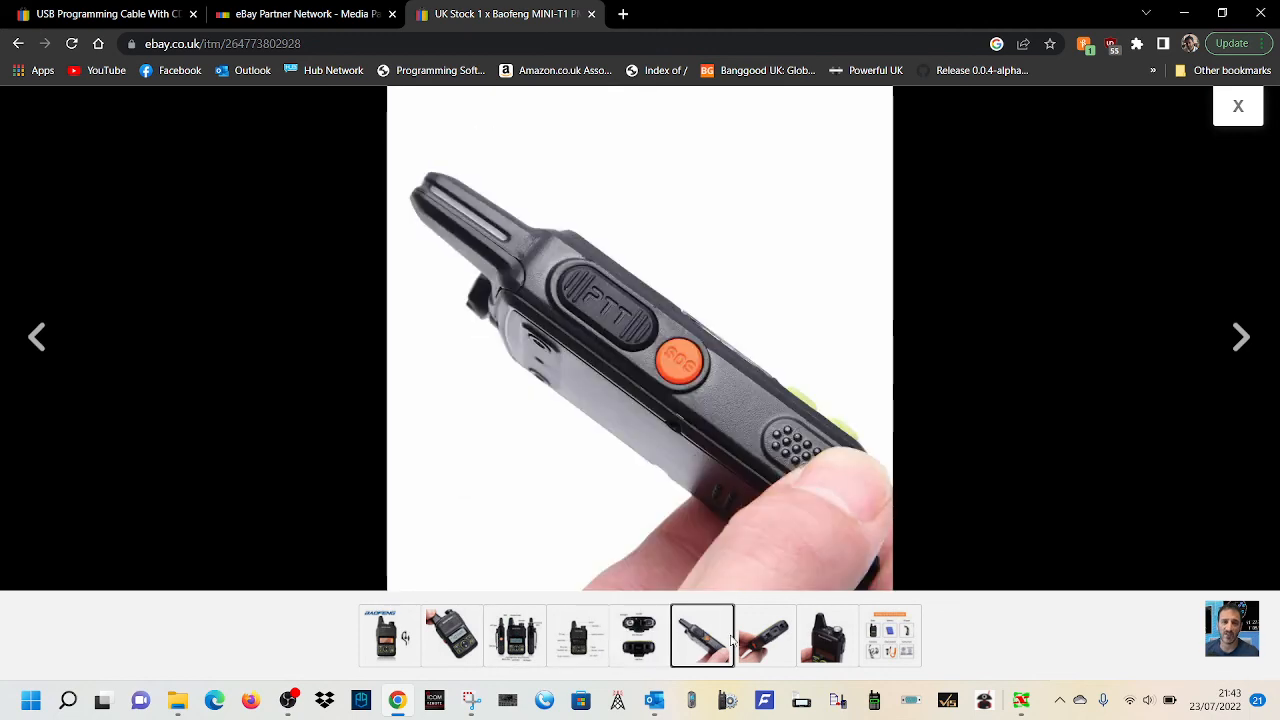
click(826, 636)
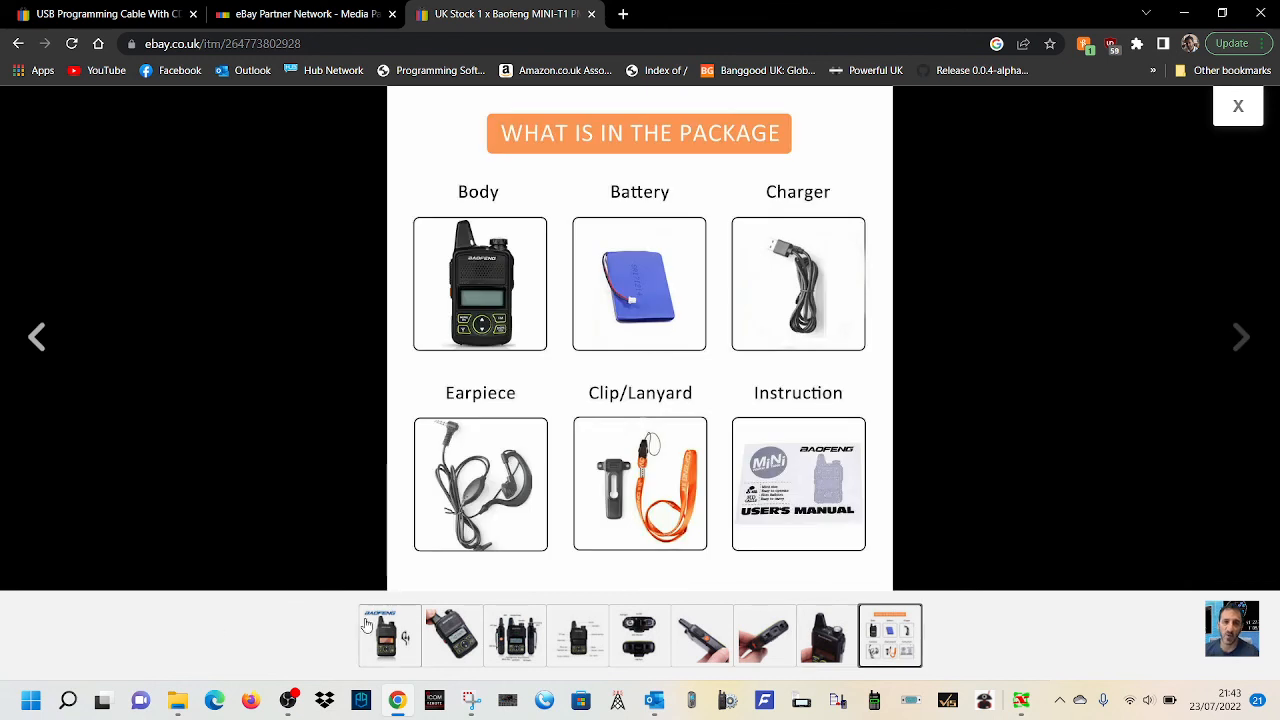
click(389, 635)
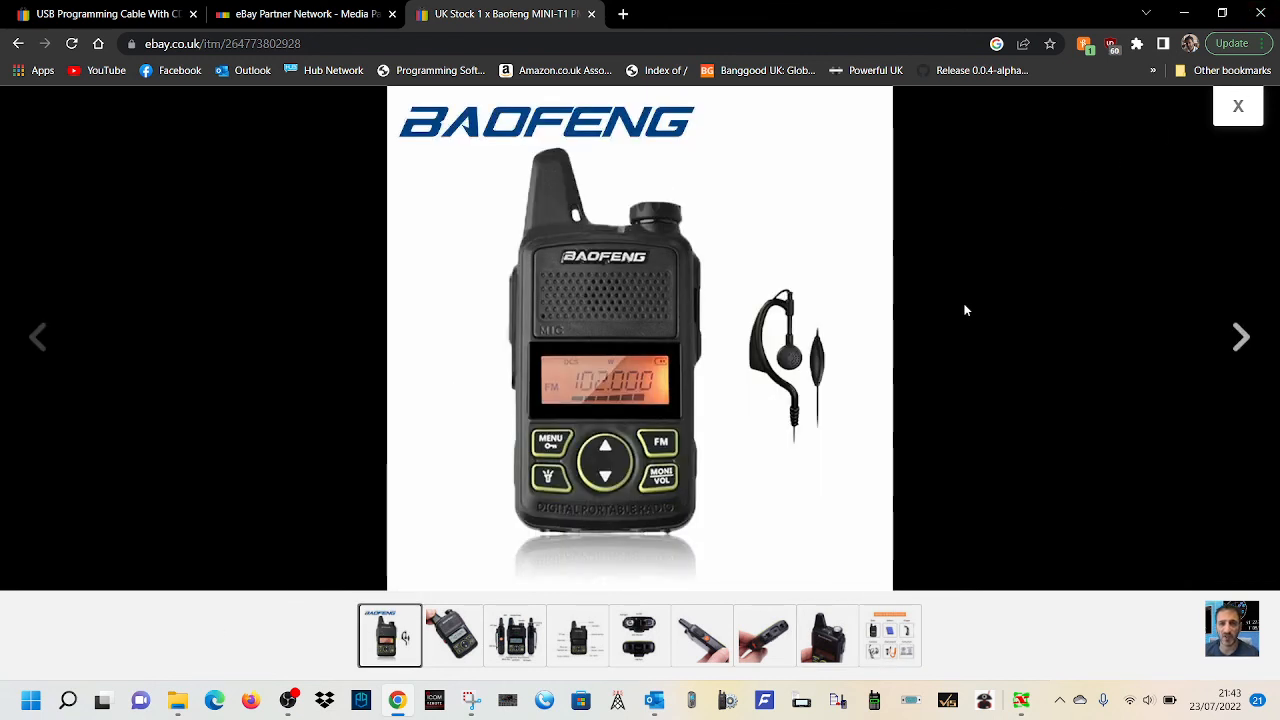
mouse_move(957, 307)
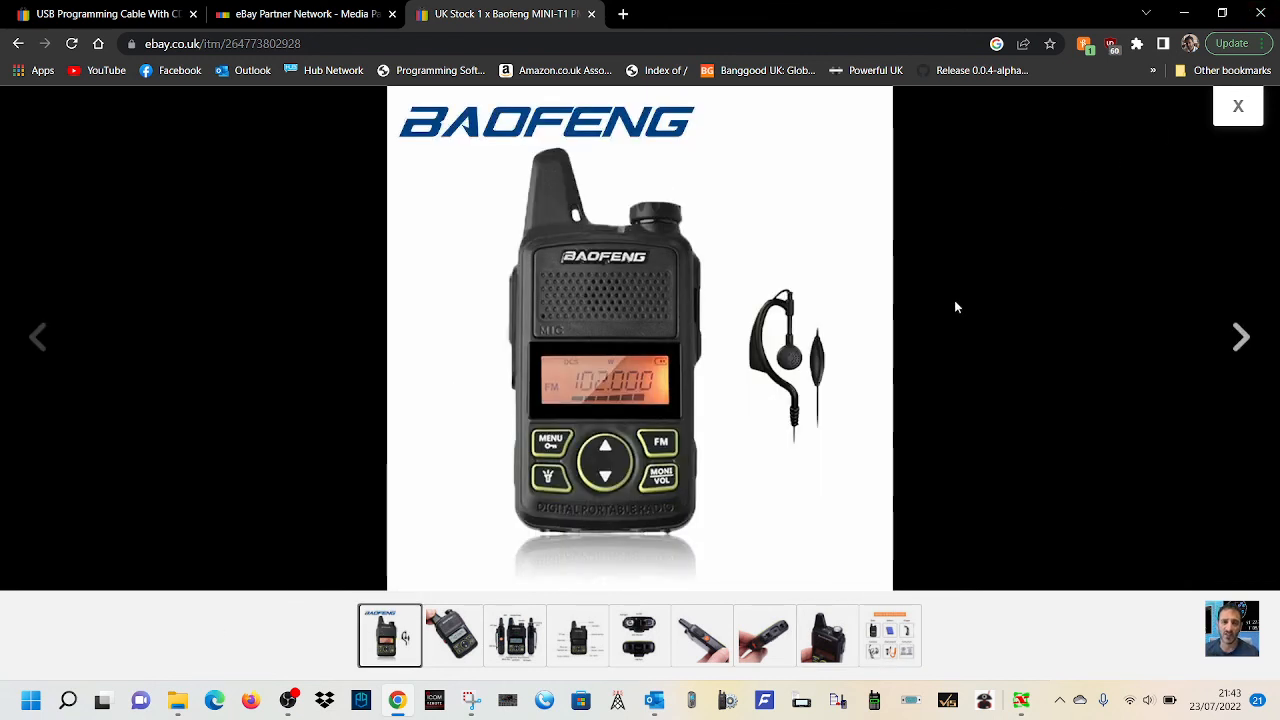
mouse_move(967, 301)
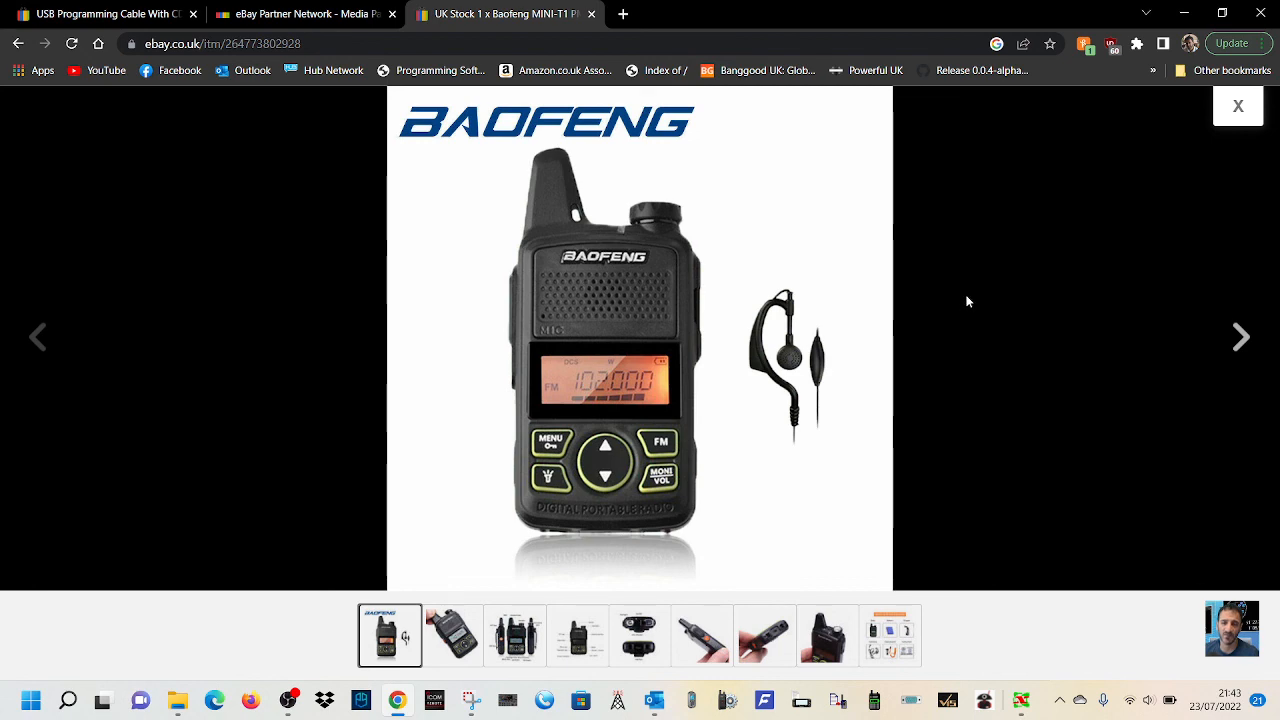